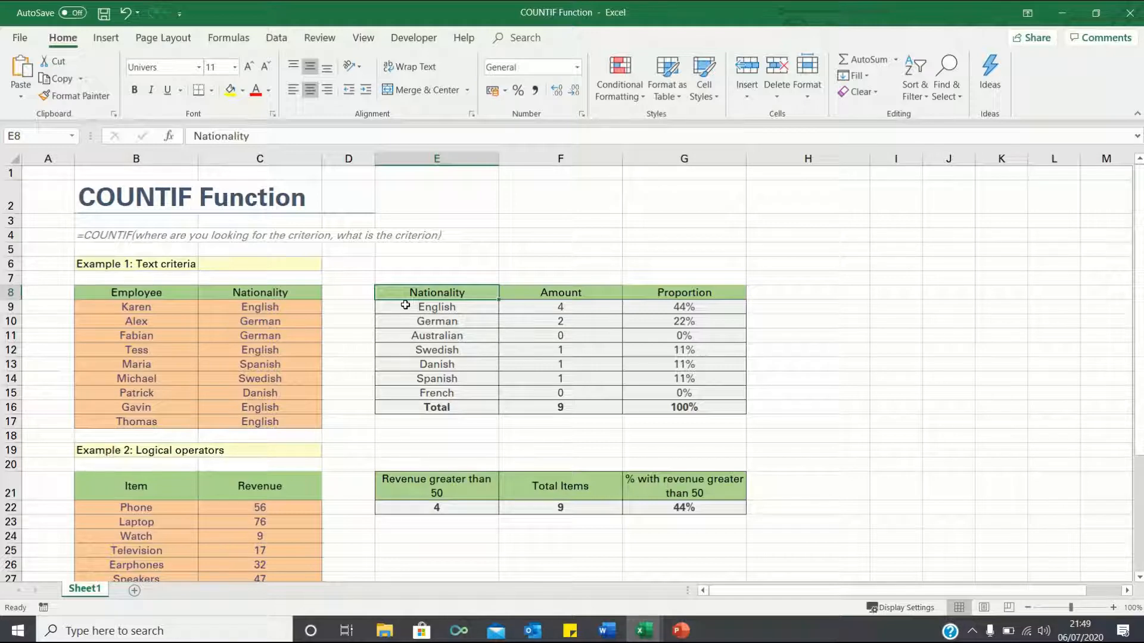
mouse_move(372, 300)
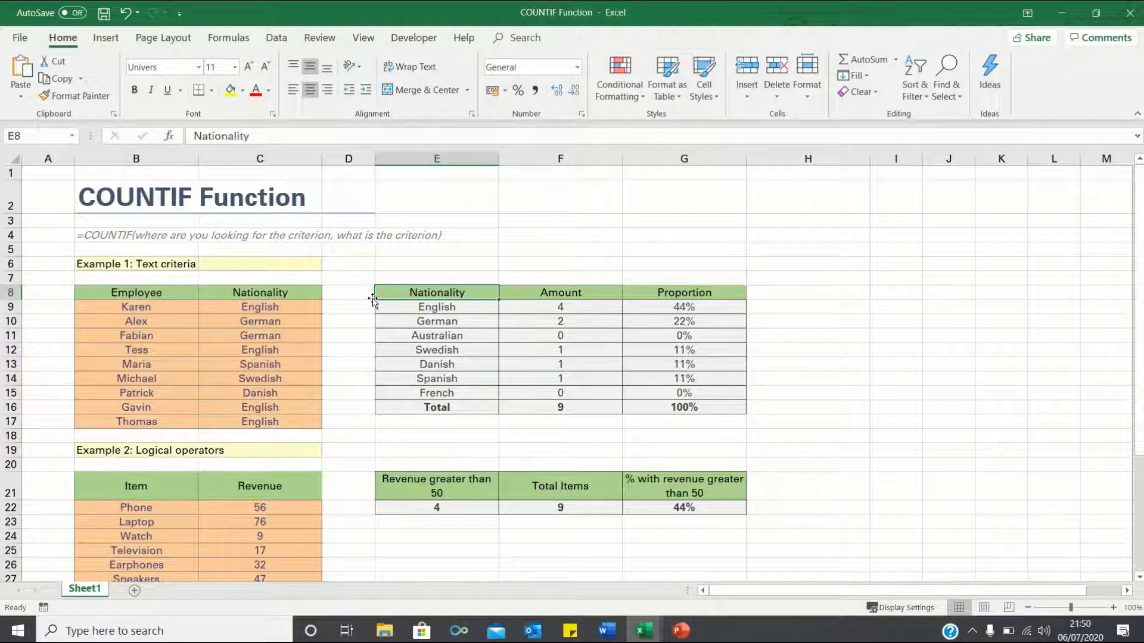
mouse_move(257, 247)
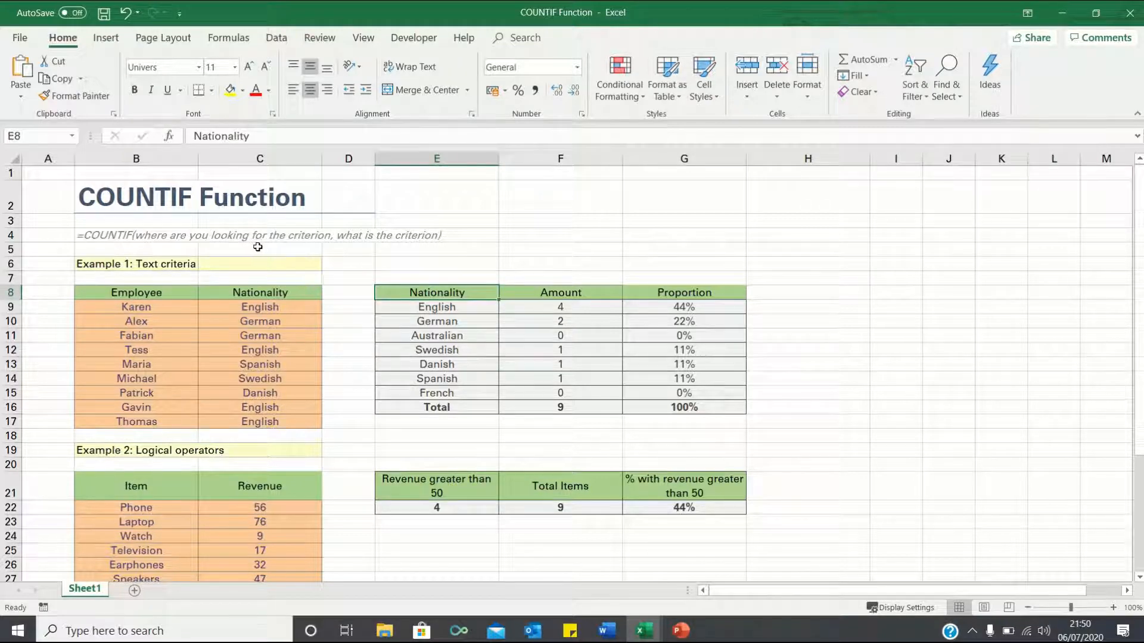
mouse_move(337, 241)
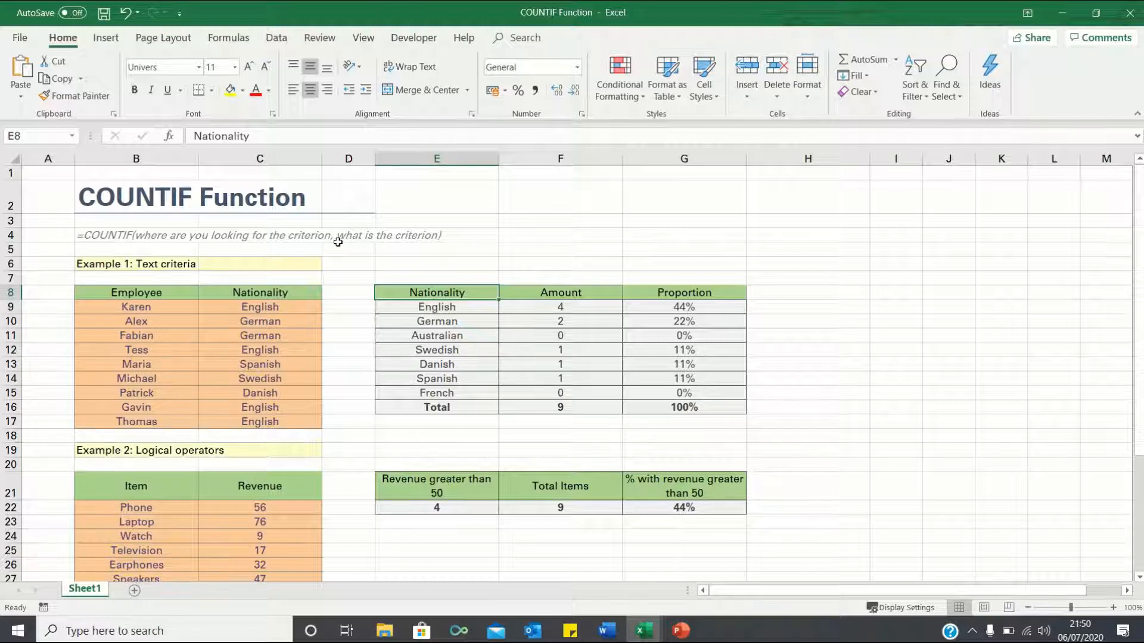
mouse_move(382, 250)
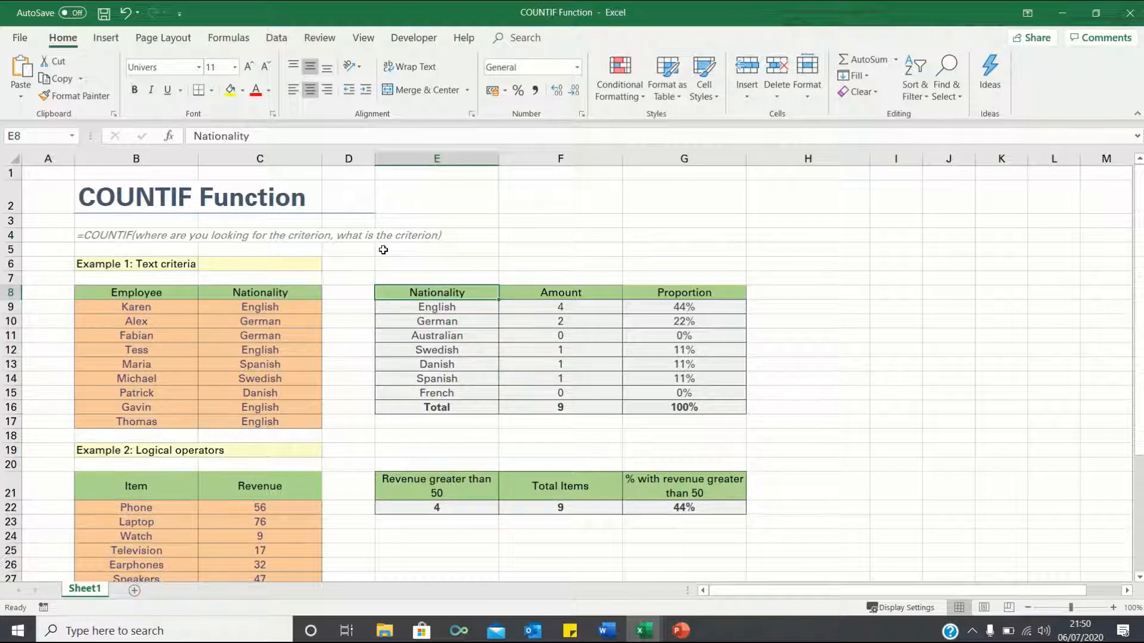
mouse_move(374, 303)
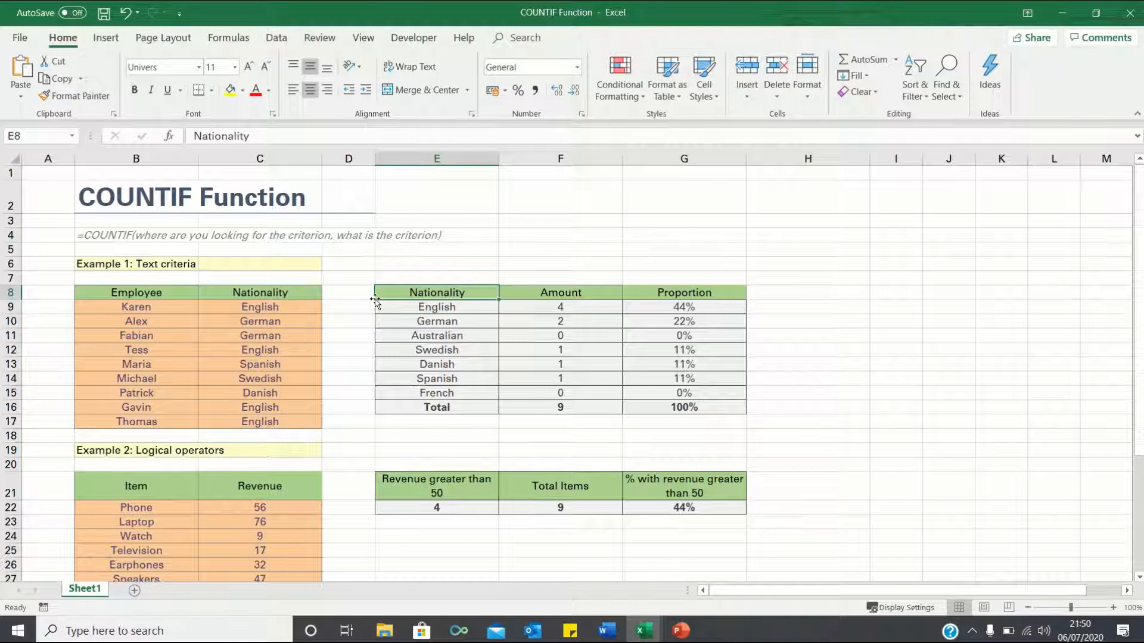
mouse_move(340, 368)
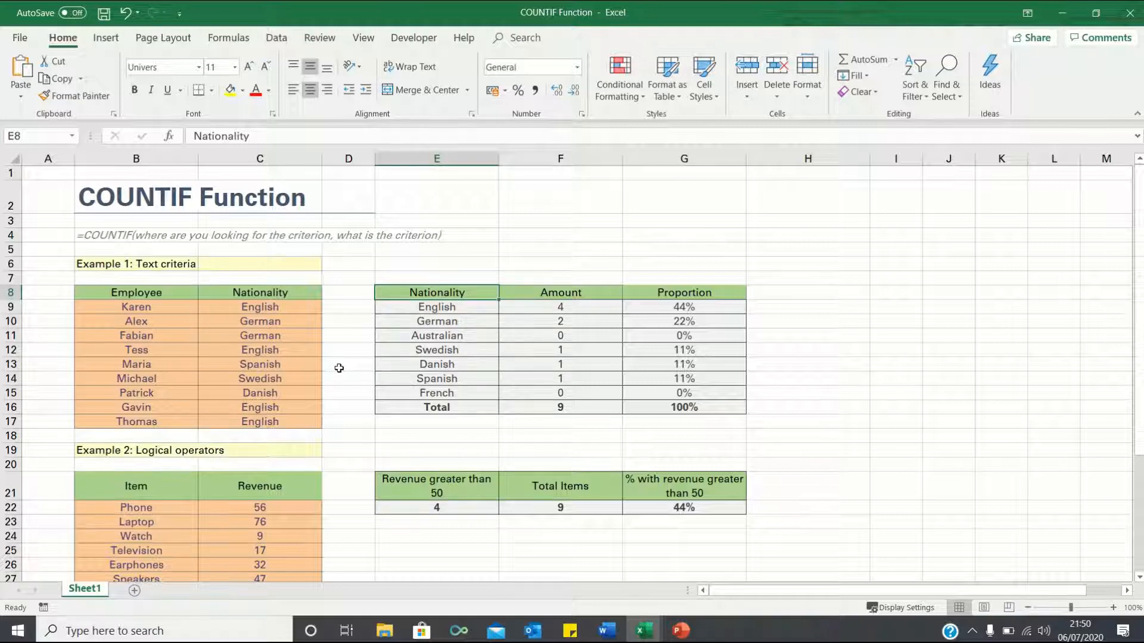
Enter =COUNTIF(C9:C17,E9) beside English to count English employees, giving 4
scroll(down, 3)
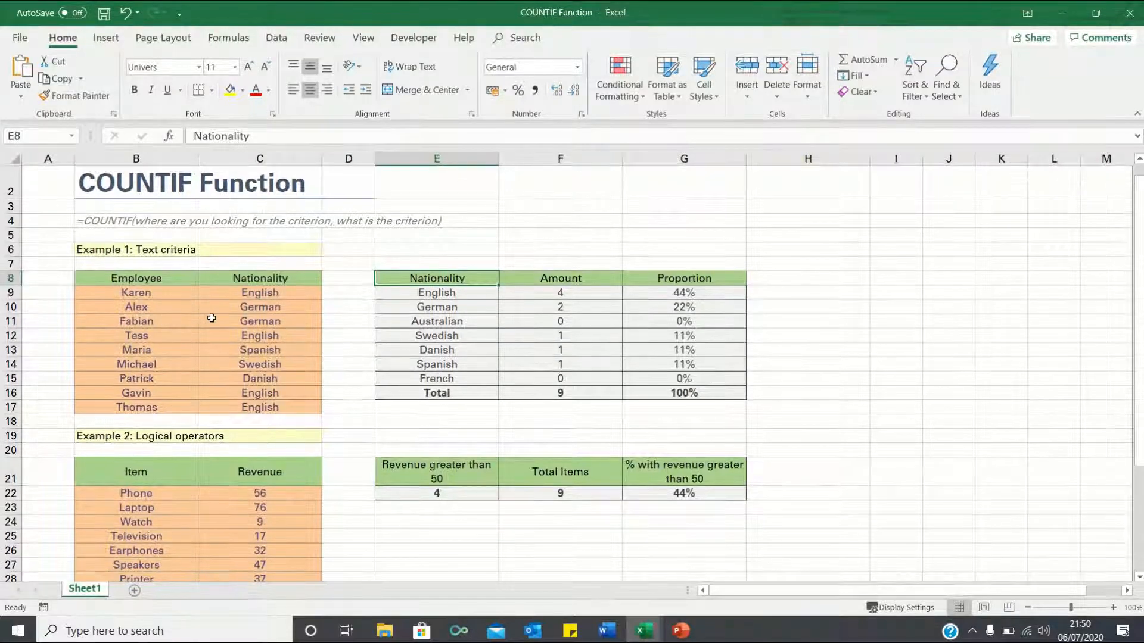
scroll(down, 3)
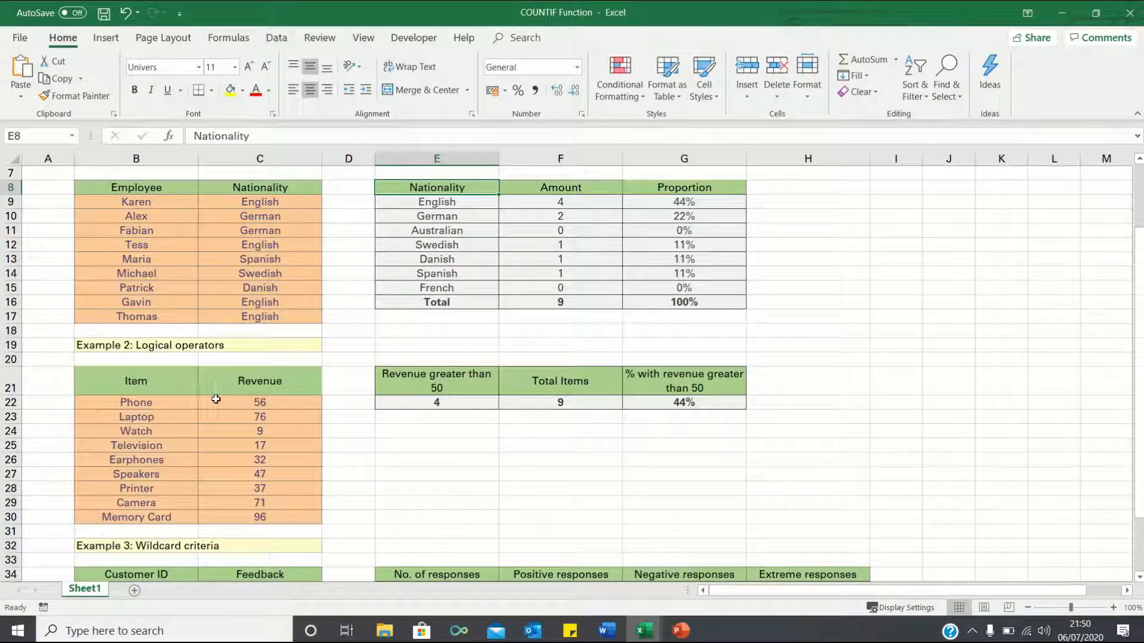
scroll(down, 3)
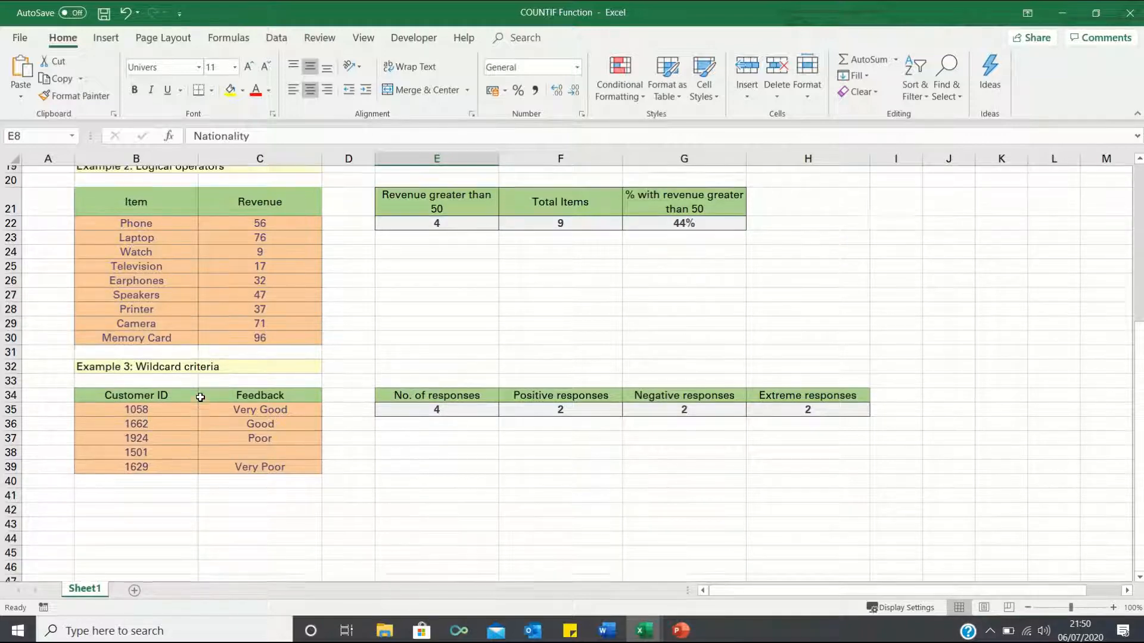
scroll(up, 3)
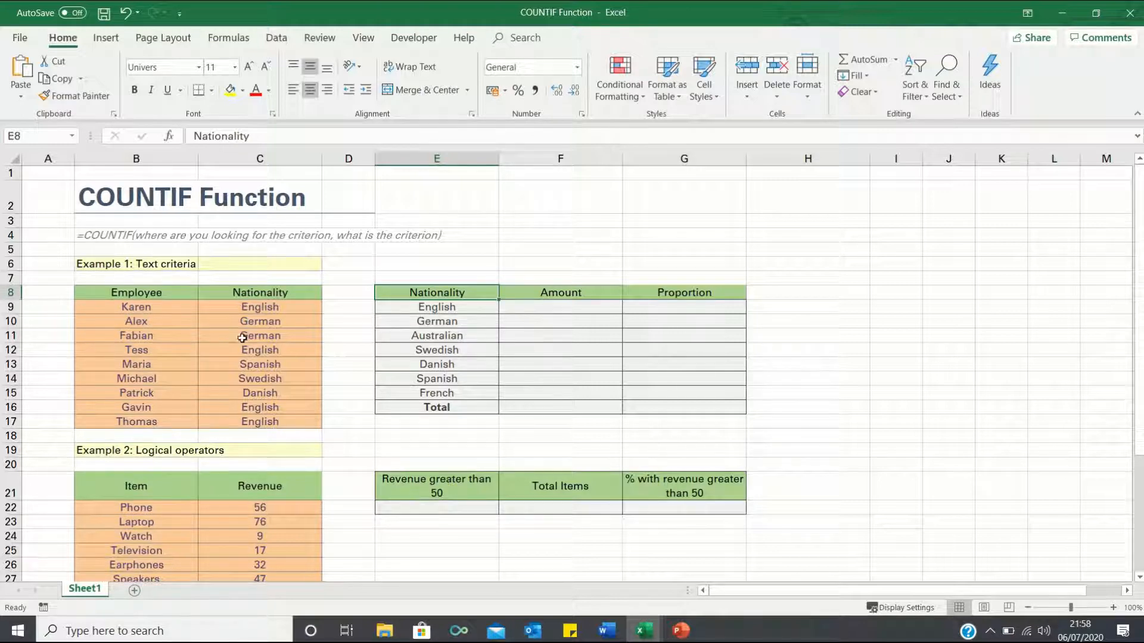
mouse_move(354, 310)
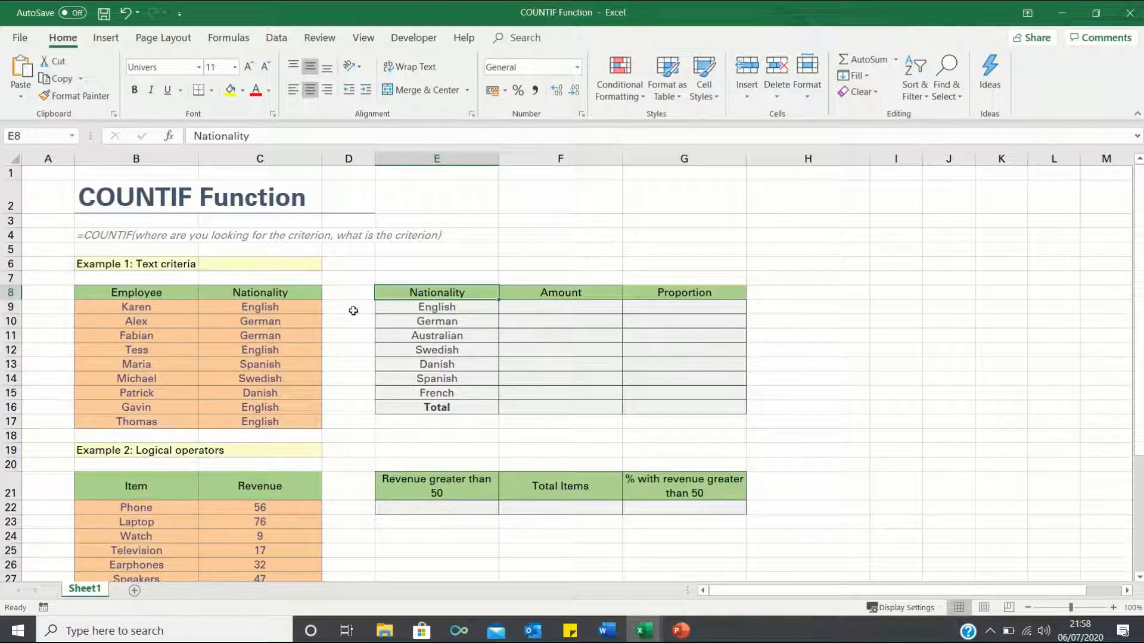
mouse_move(510, 314)
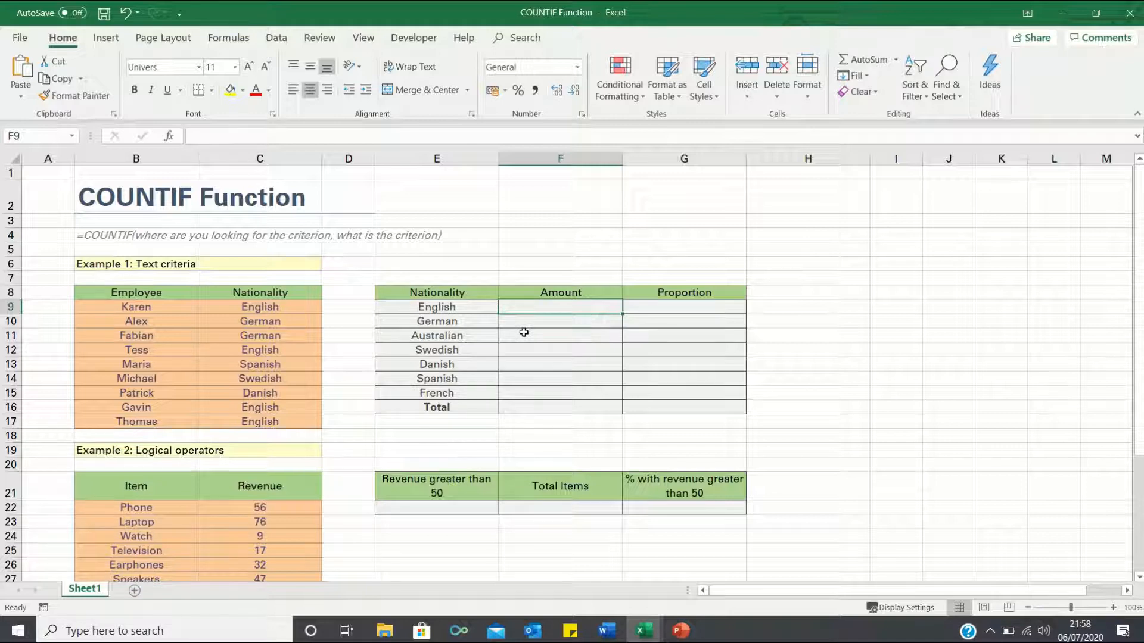
text(=countif(C9:C17)
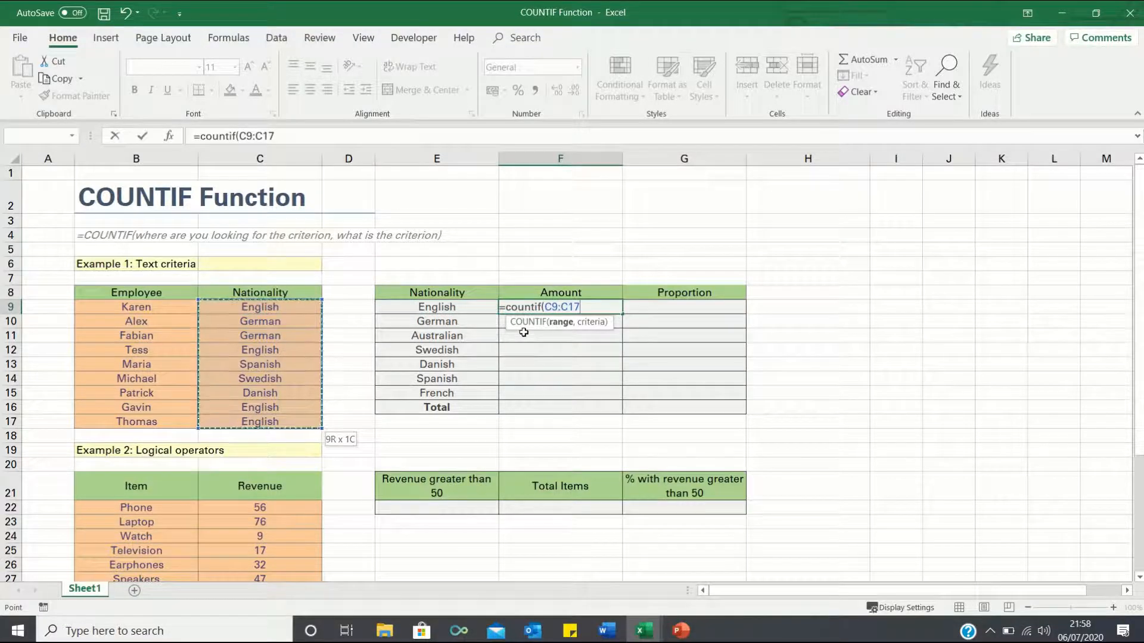
text(,)
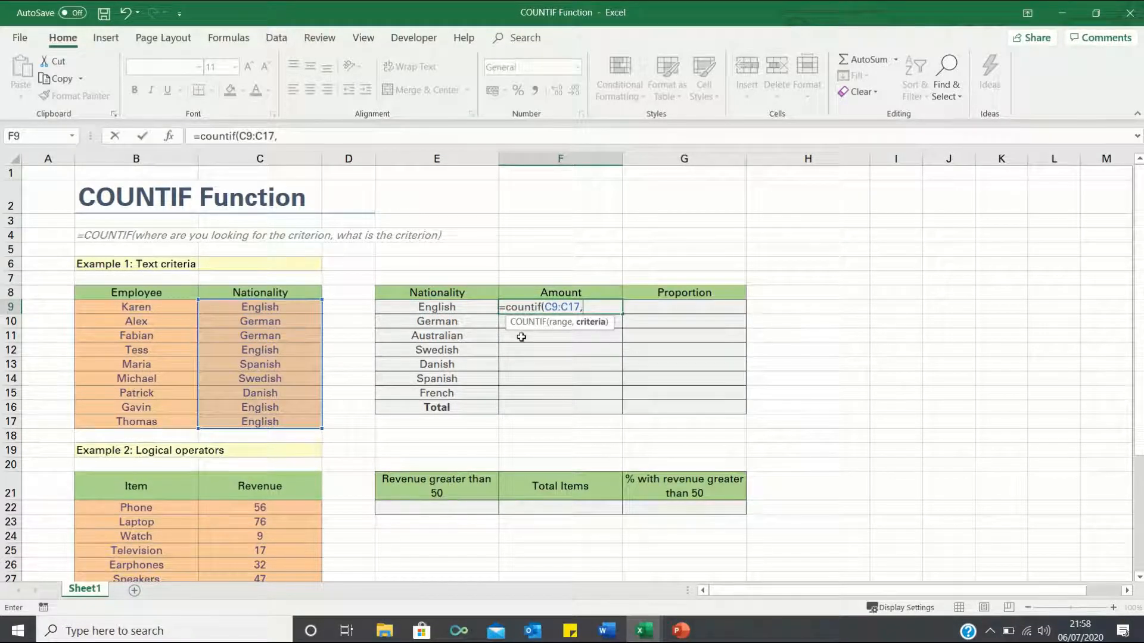
click(436, 306)
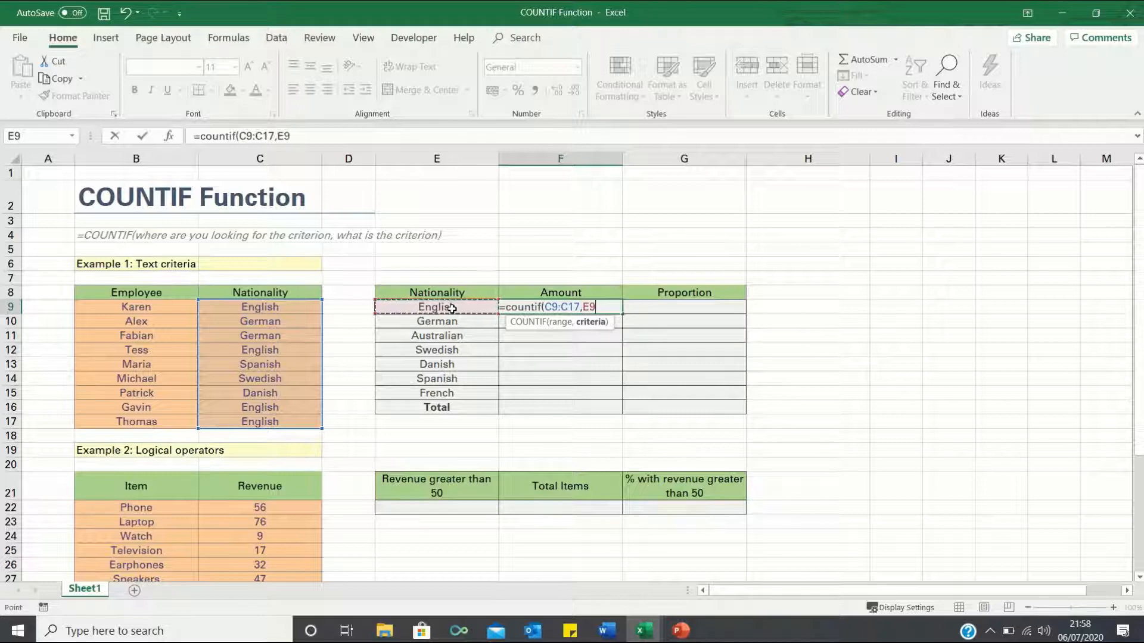
key(Return)
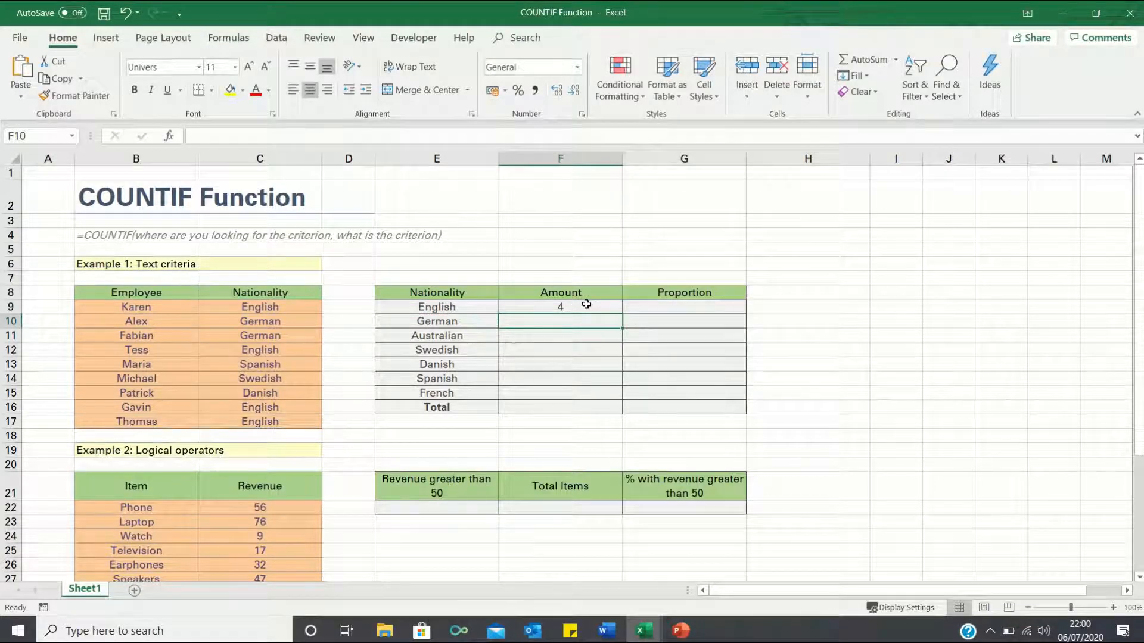
Edit the English count formula so its C9:C17 range is locked with absolute references
click(560, 306)
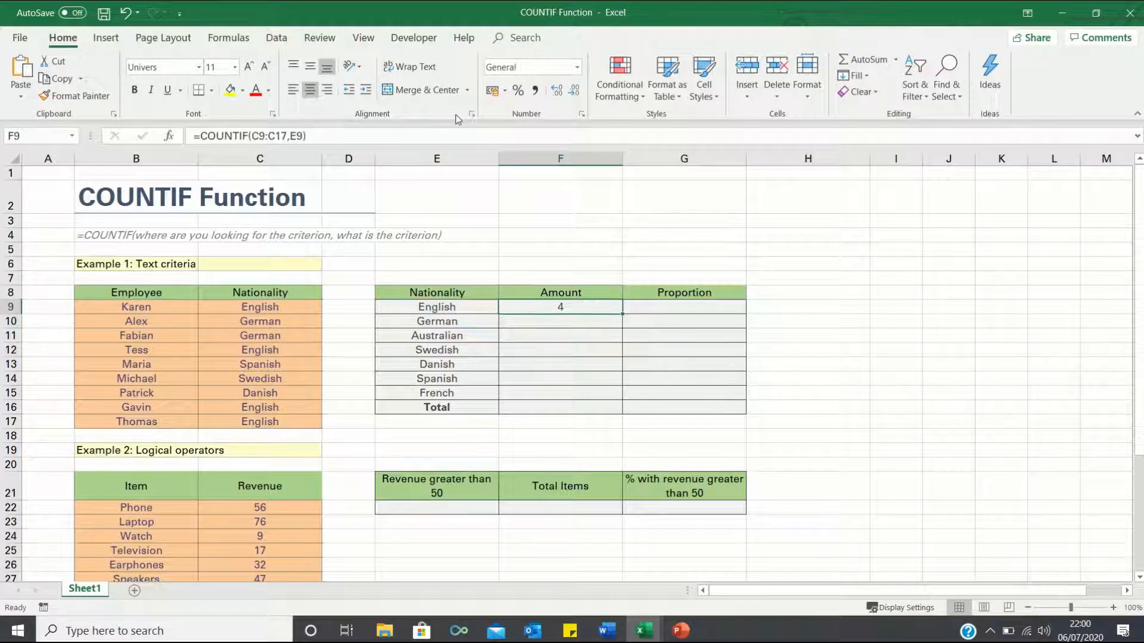
mouse_move(518, 89)
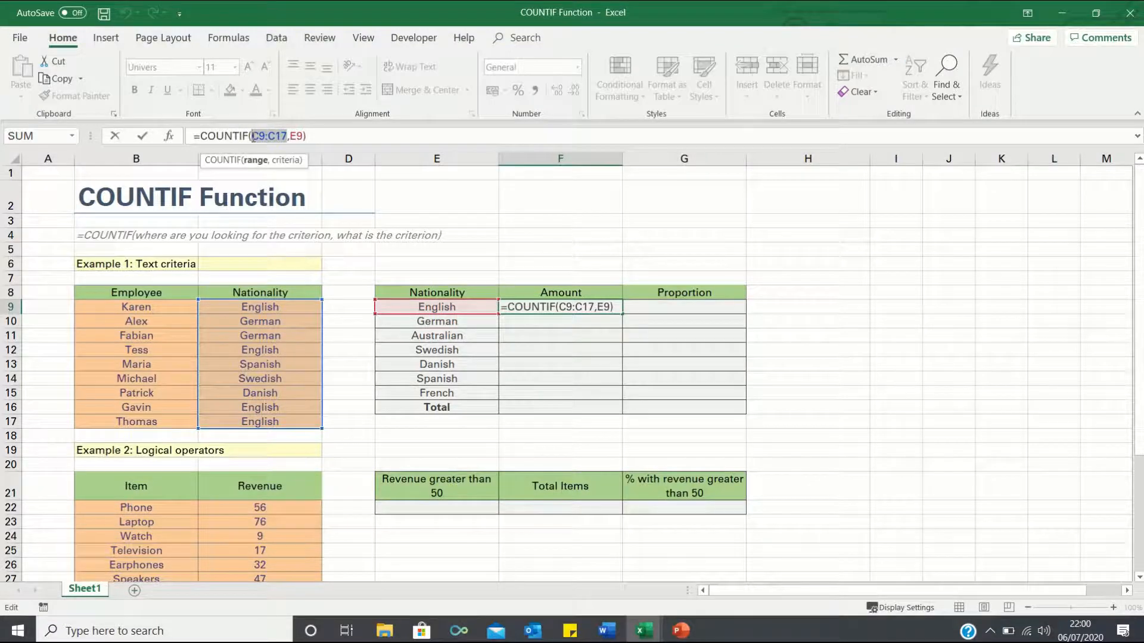
key(Return)
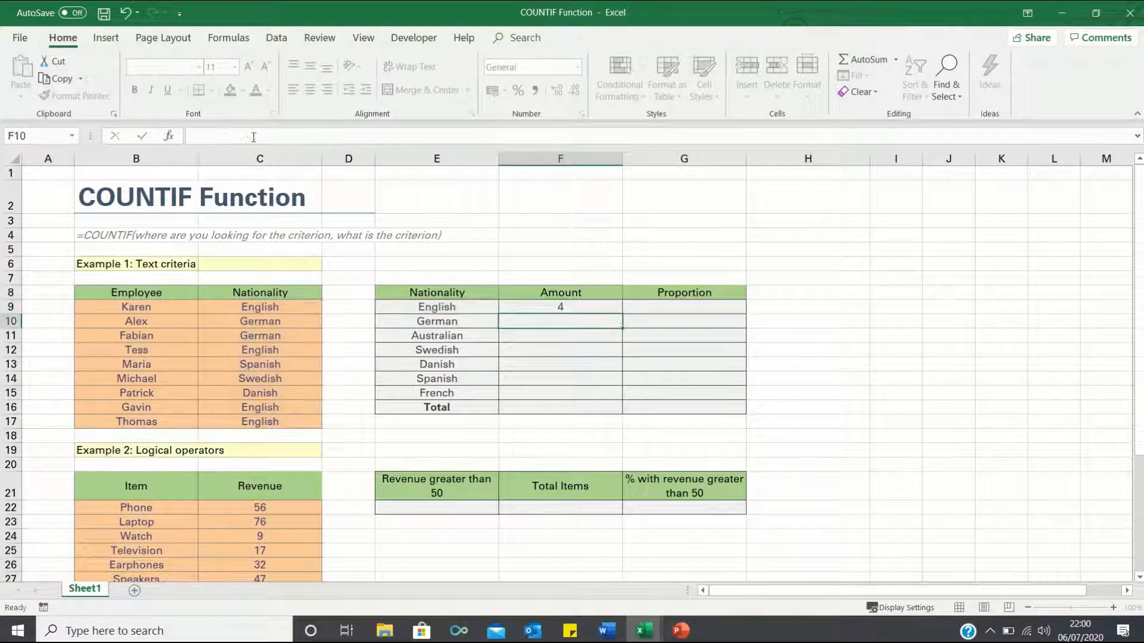
click(560, 306)
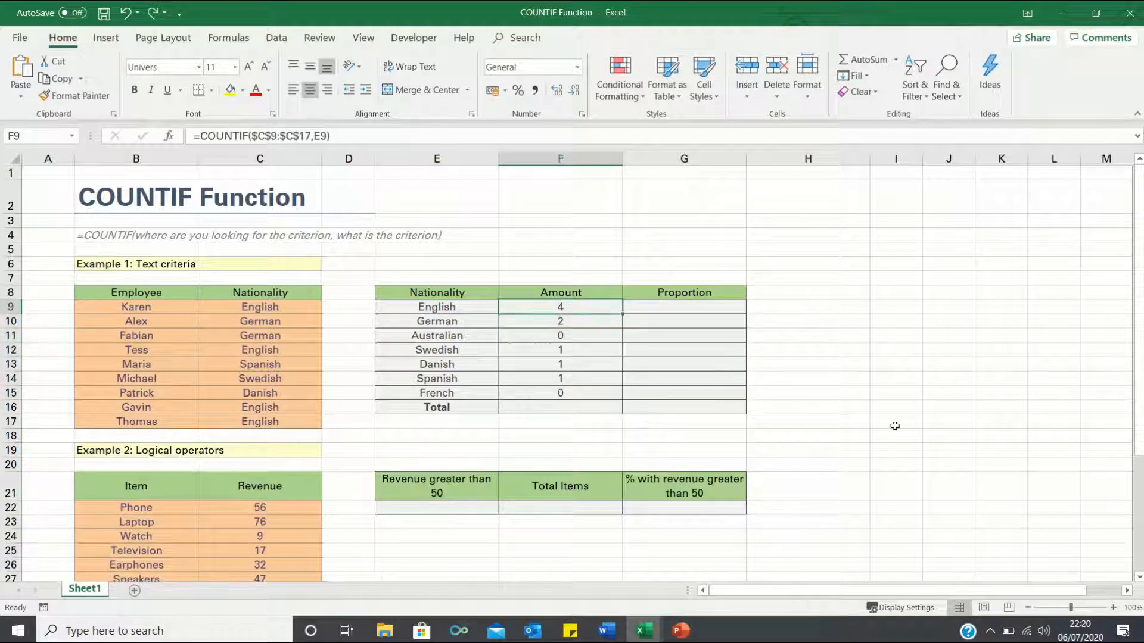
Total the nationality counts with =SUM(F9:F15), giving 9
text(=sum)
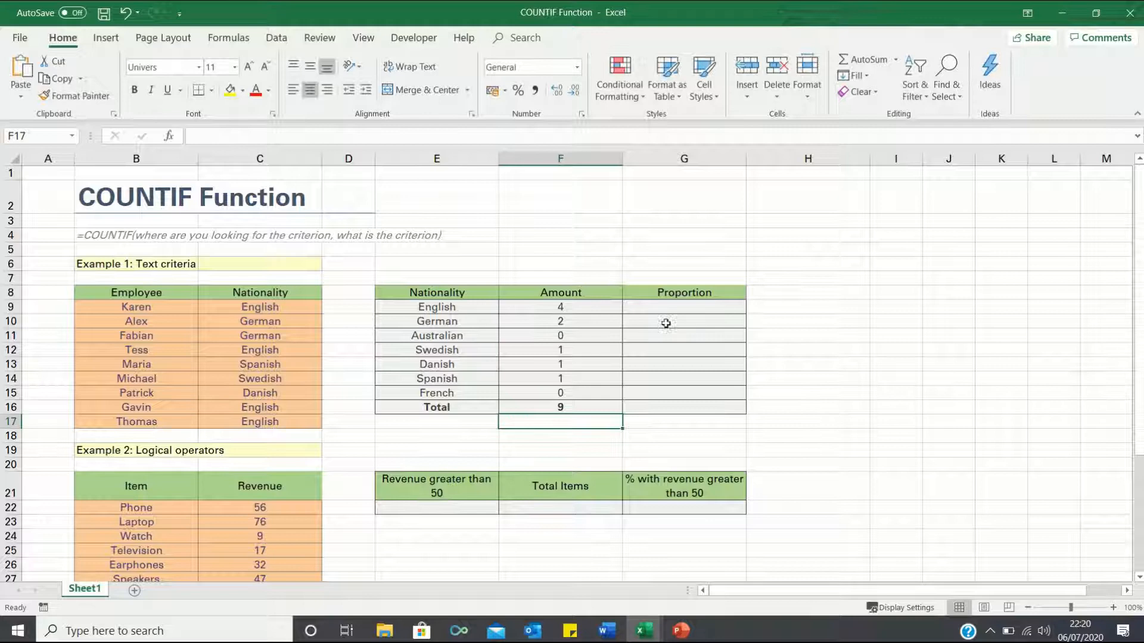
Compute English's proportion as =F9/$F$16, the count divided by the locked total
click(683, 306)
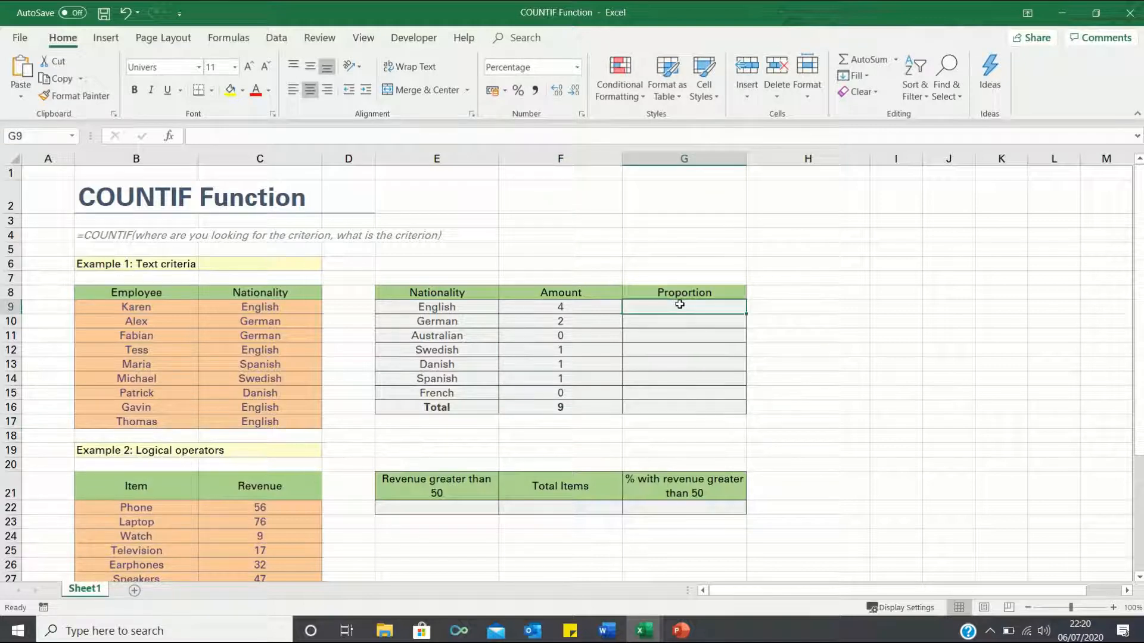
text(=F9)
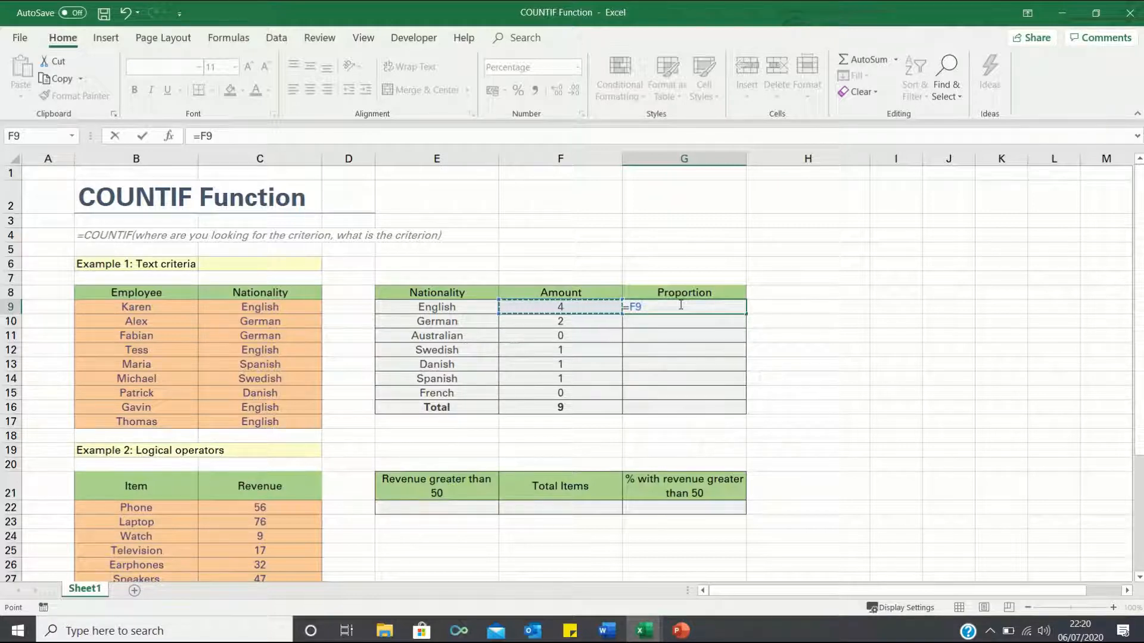
text(/)
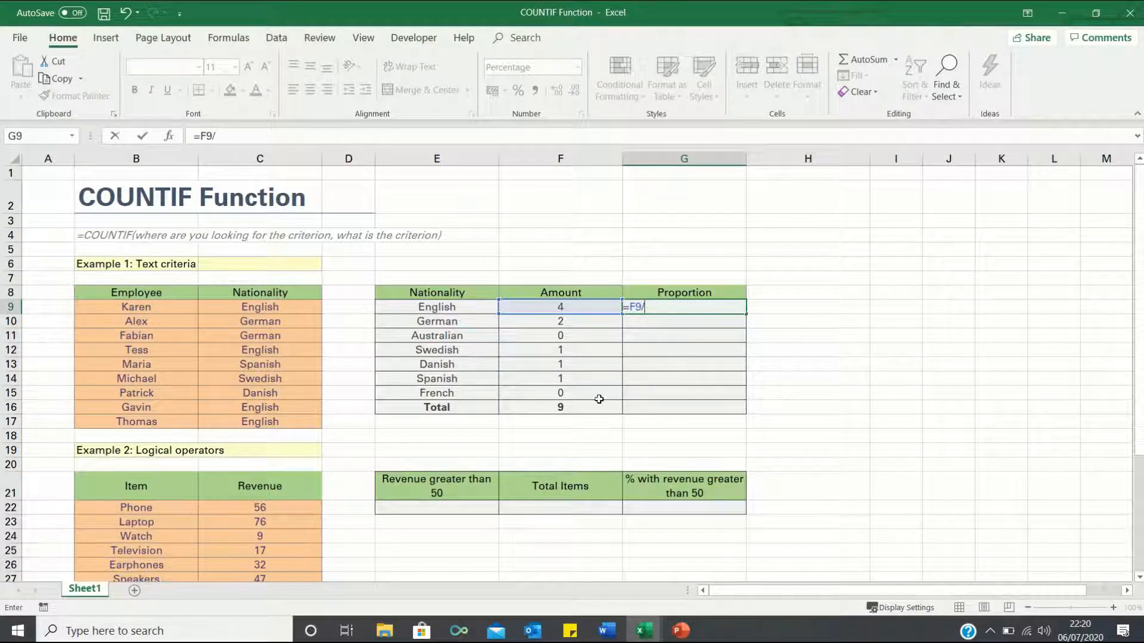
click(560, 408)
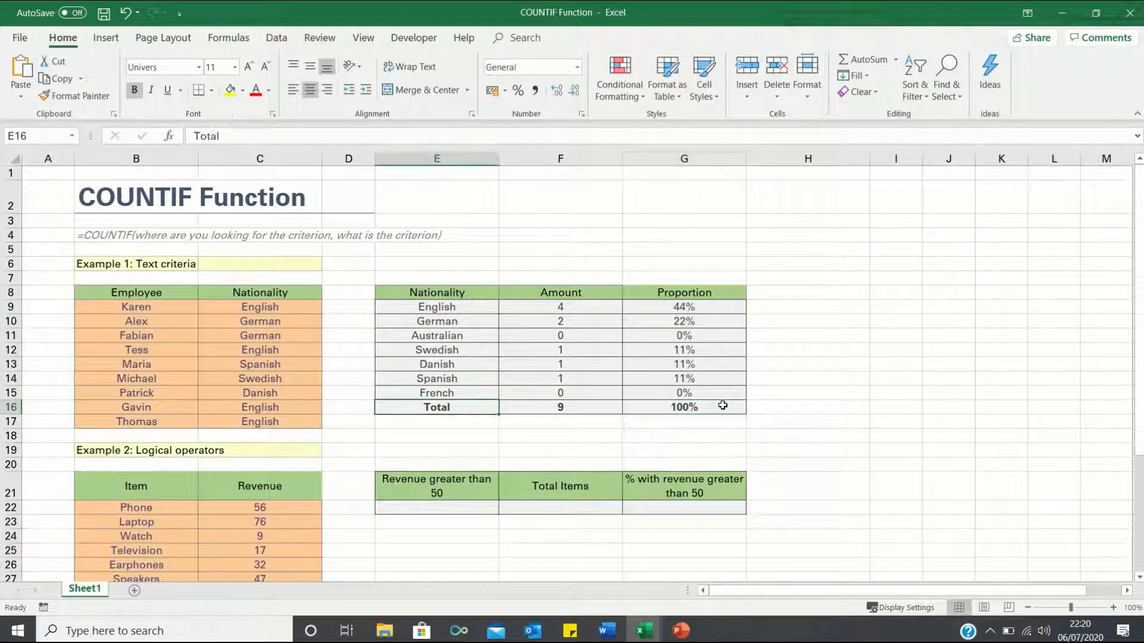
mouse_move(720, 307)
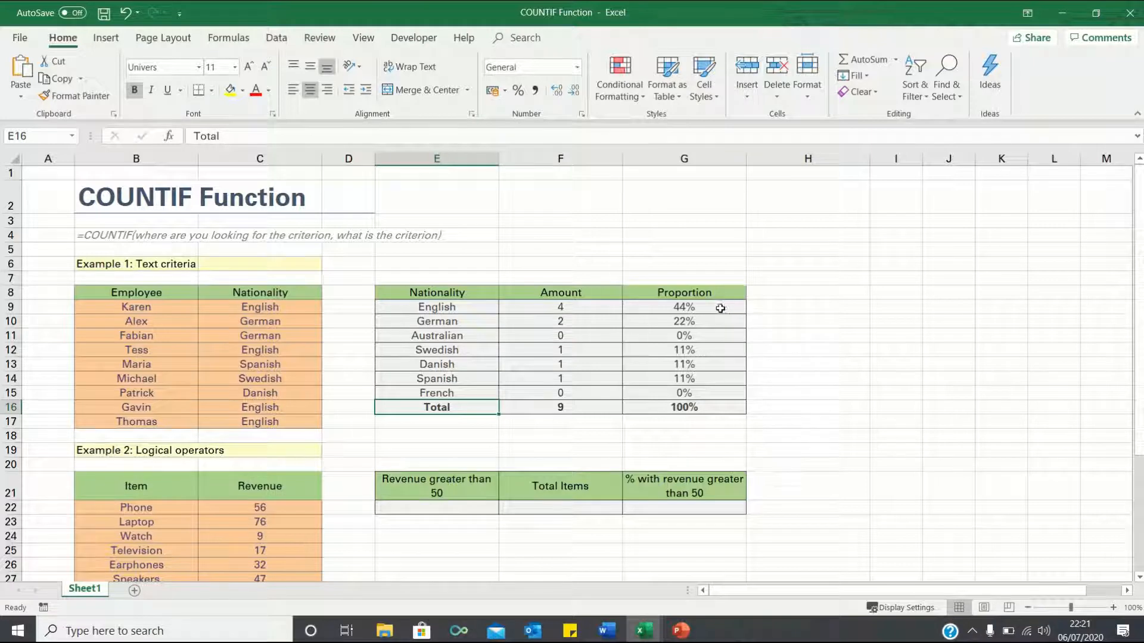
mouse_move(735, 324)
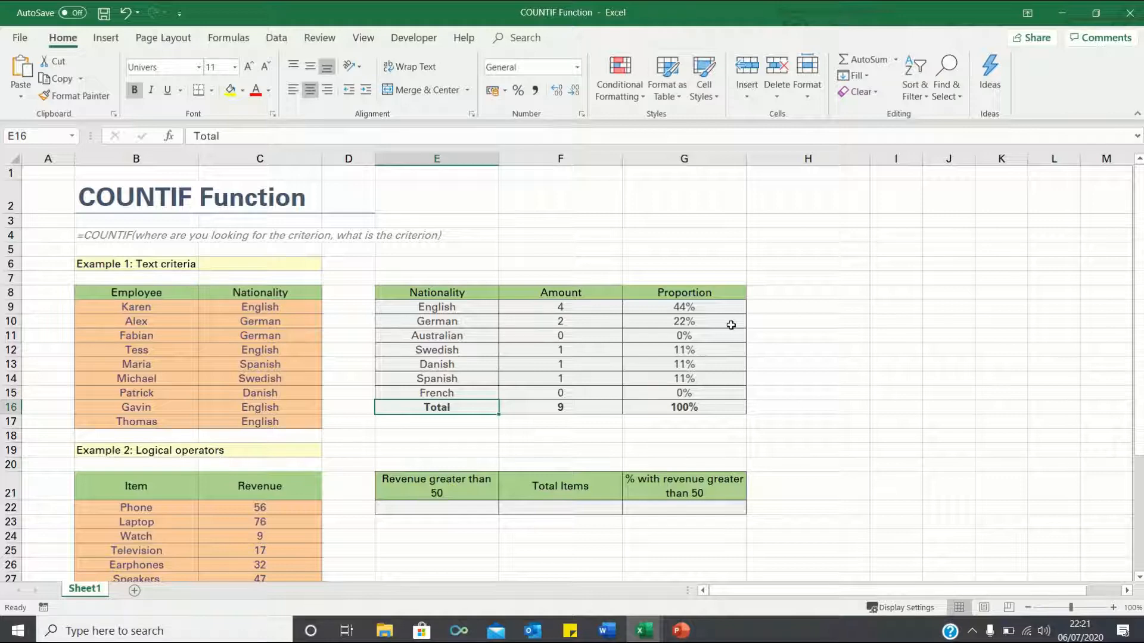
Count items with revenue over 50 using =COUNTIF(C22:C30,">50"), giving 4
scroll(down, 3)
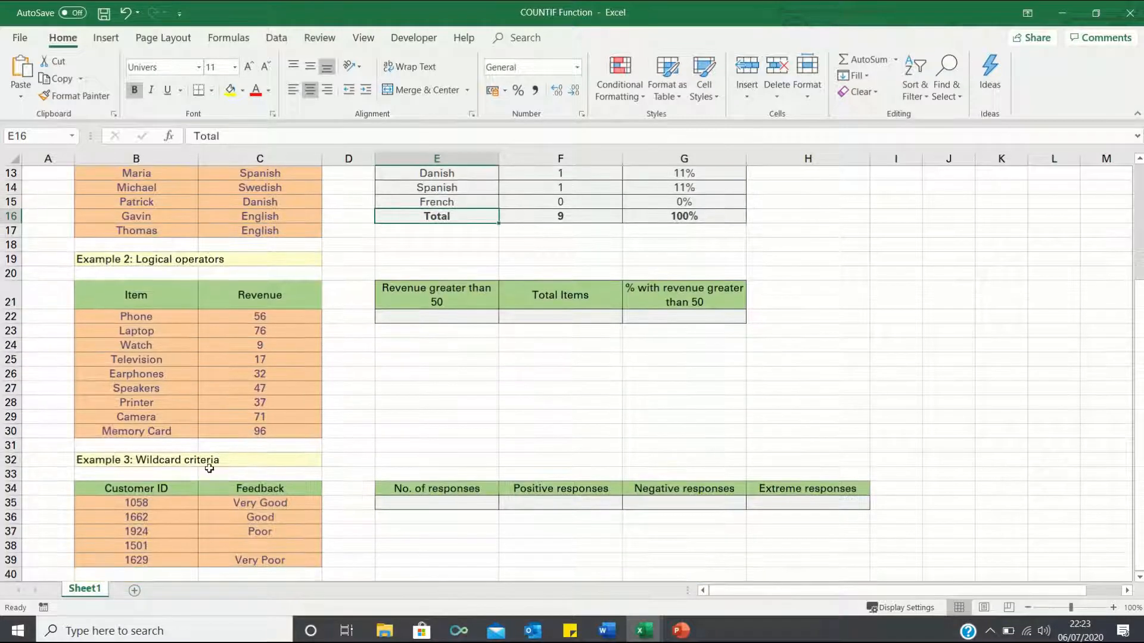
mouse_move(246, 336)
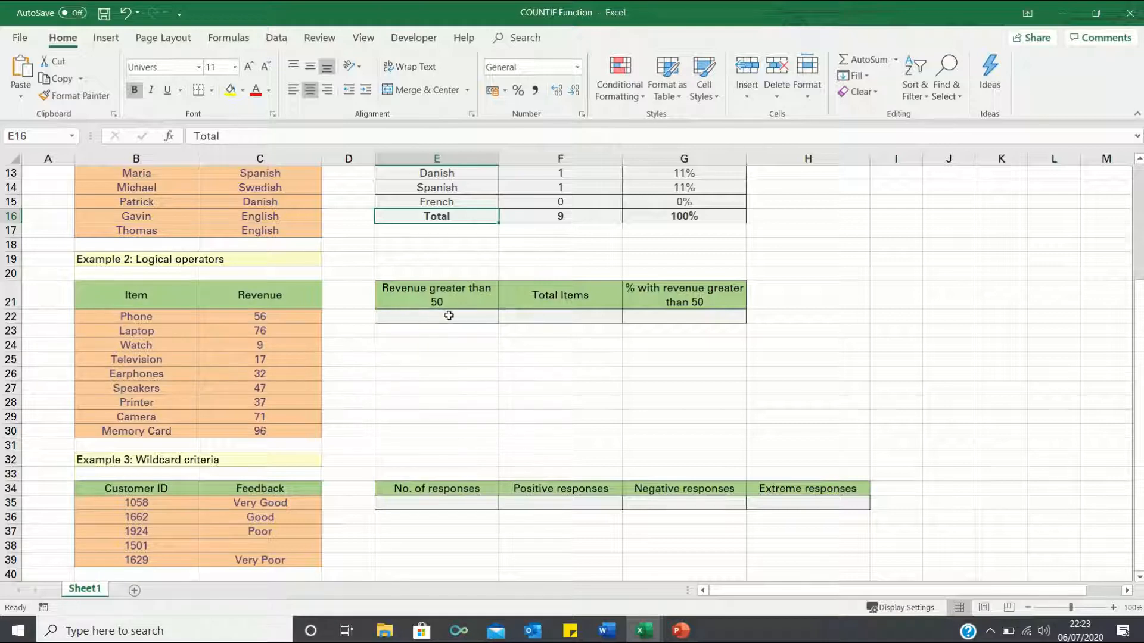
click(436, 316)
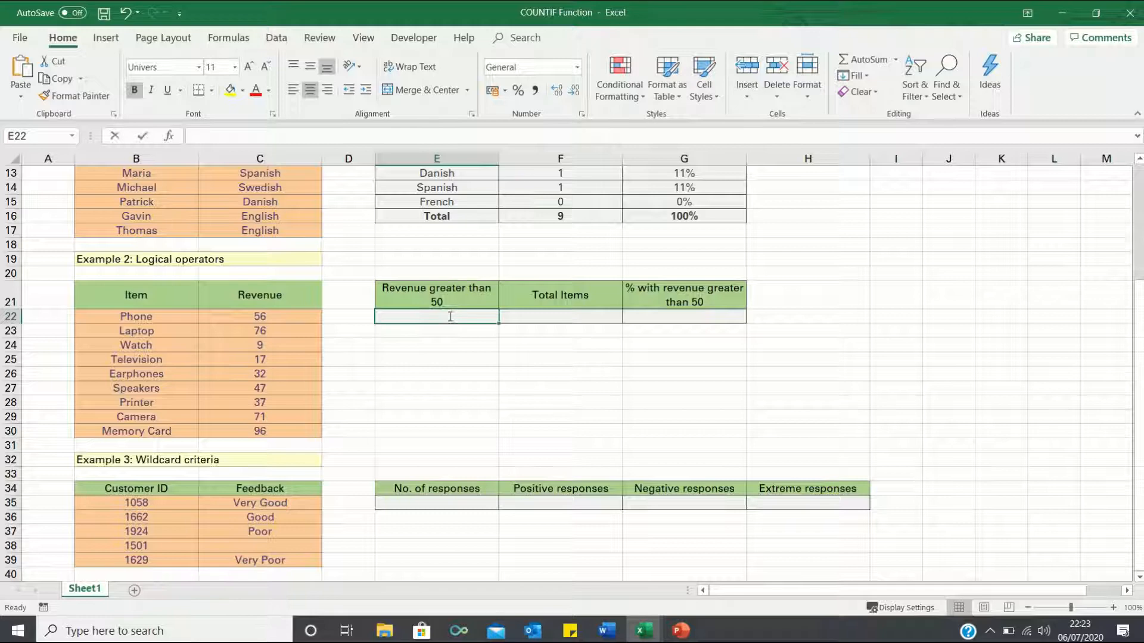
text(=countif()
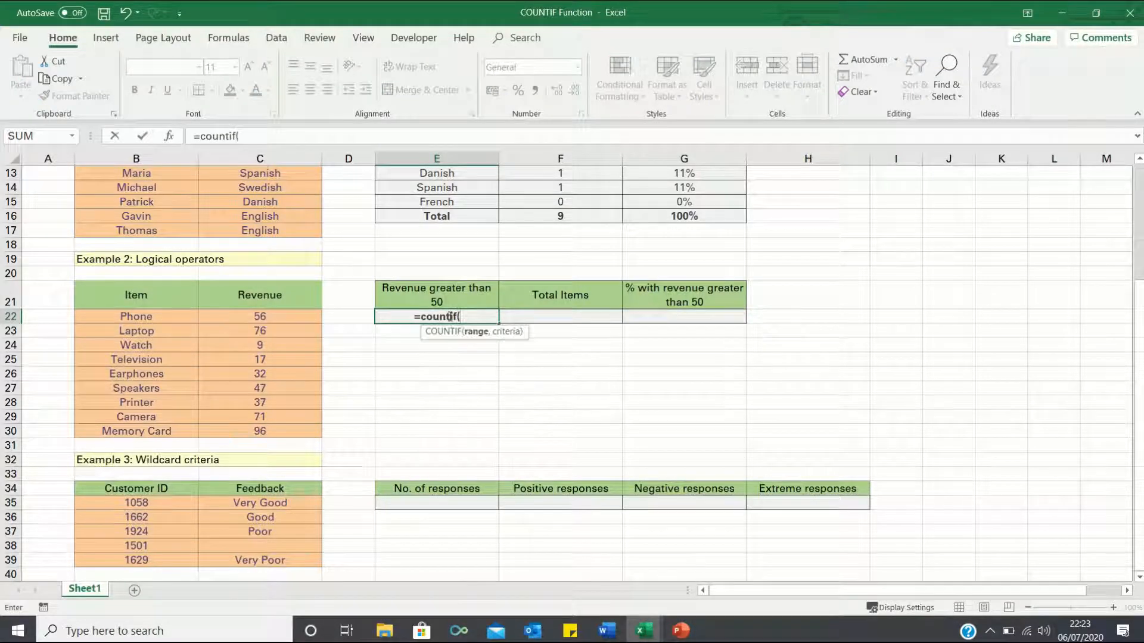
click(260, 316)
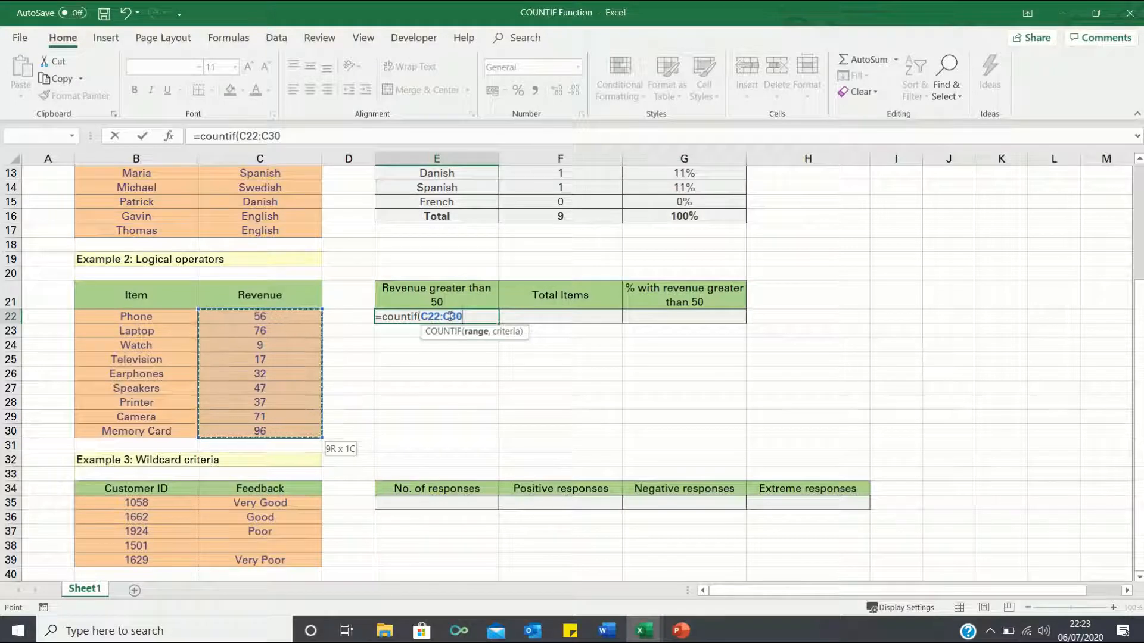
text(,">)
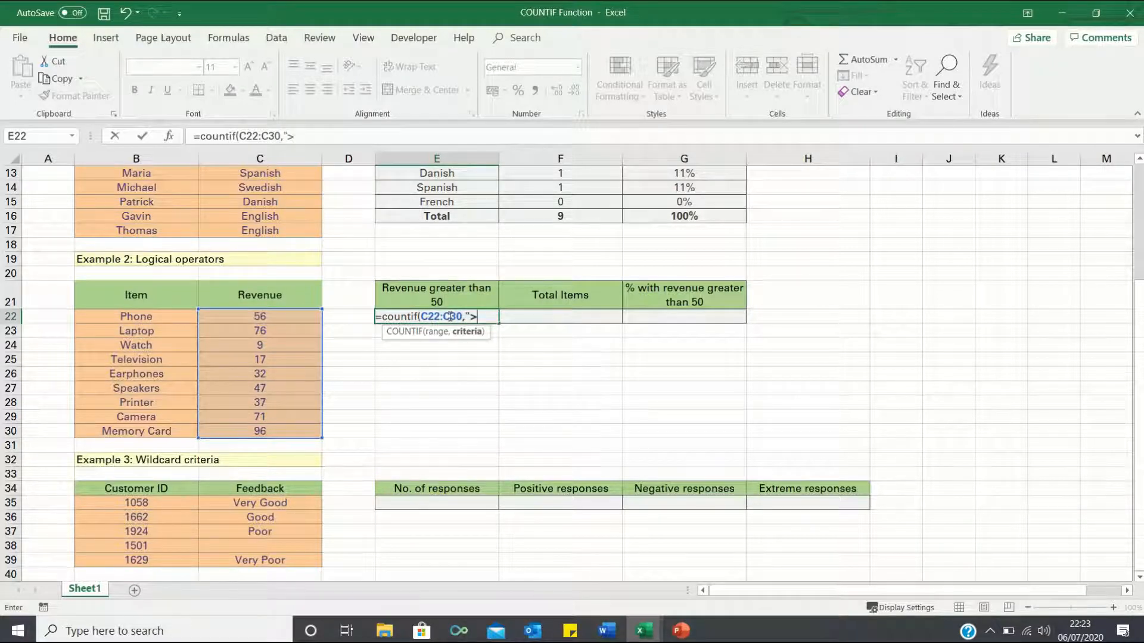
key(Return)
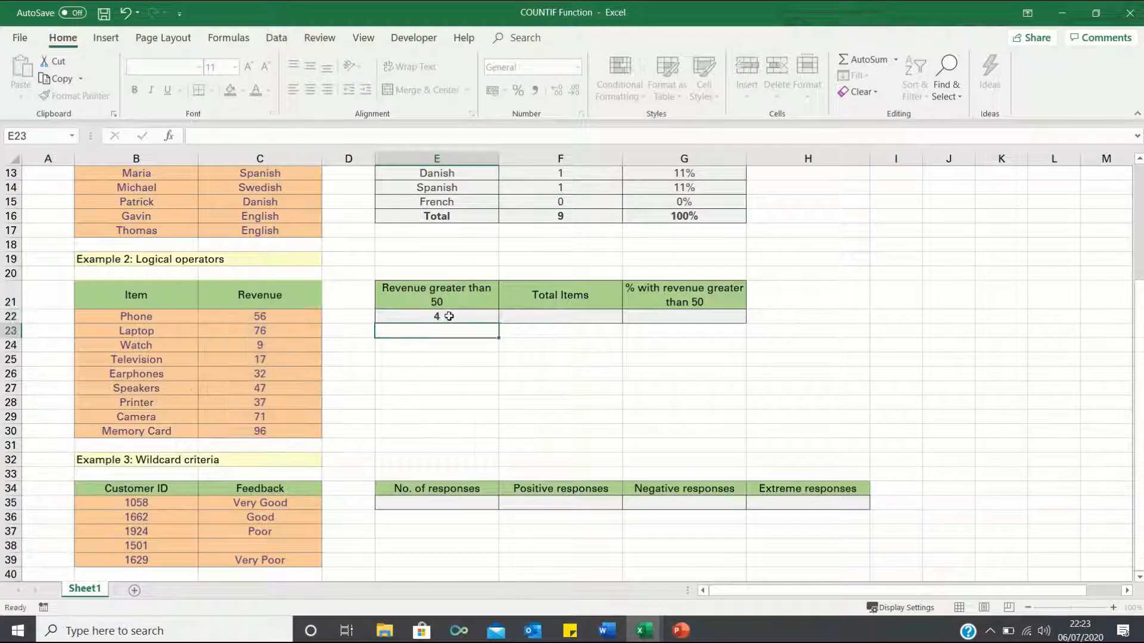
Count the total items with =COUNT(C22:C30), giving 9
click(560, 316)
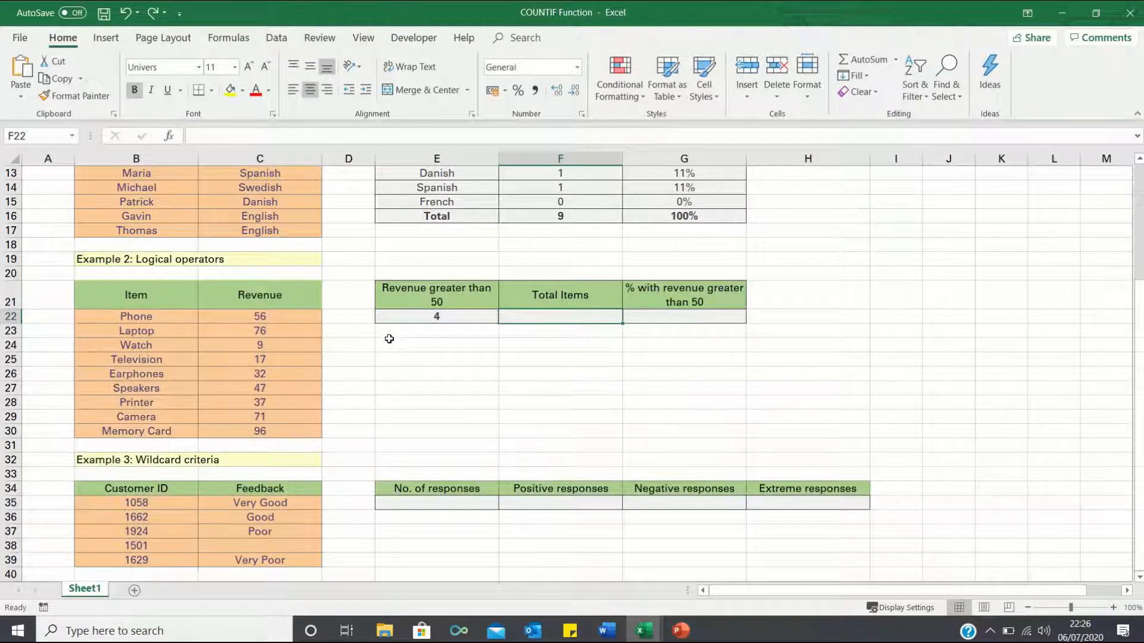
text(=count()
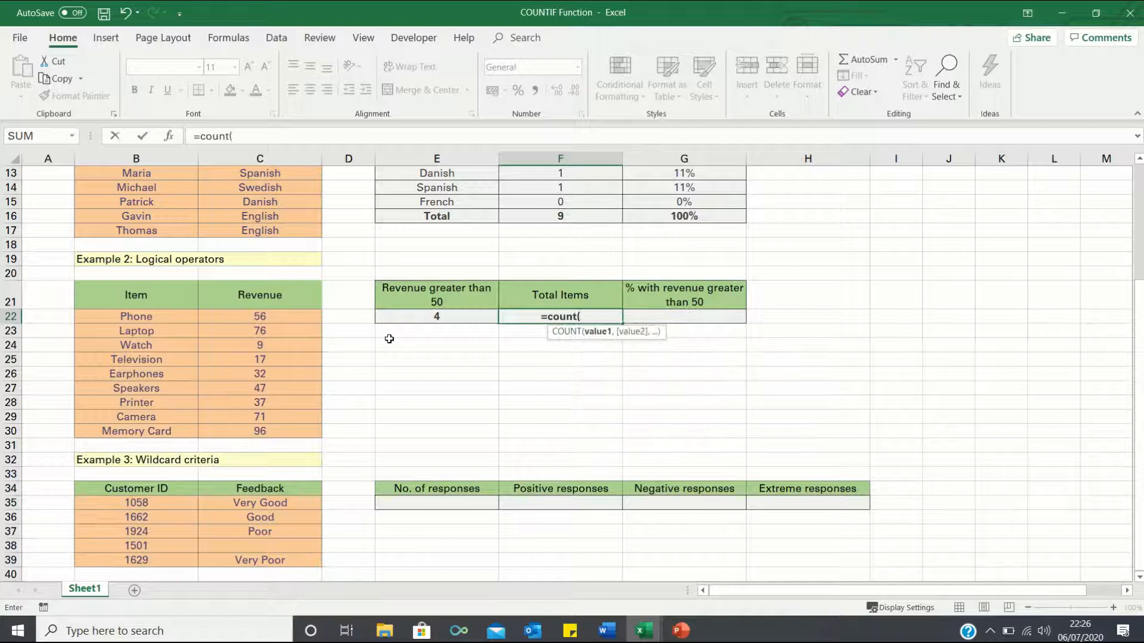
click(259, 316)
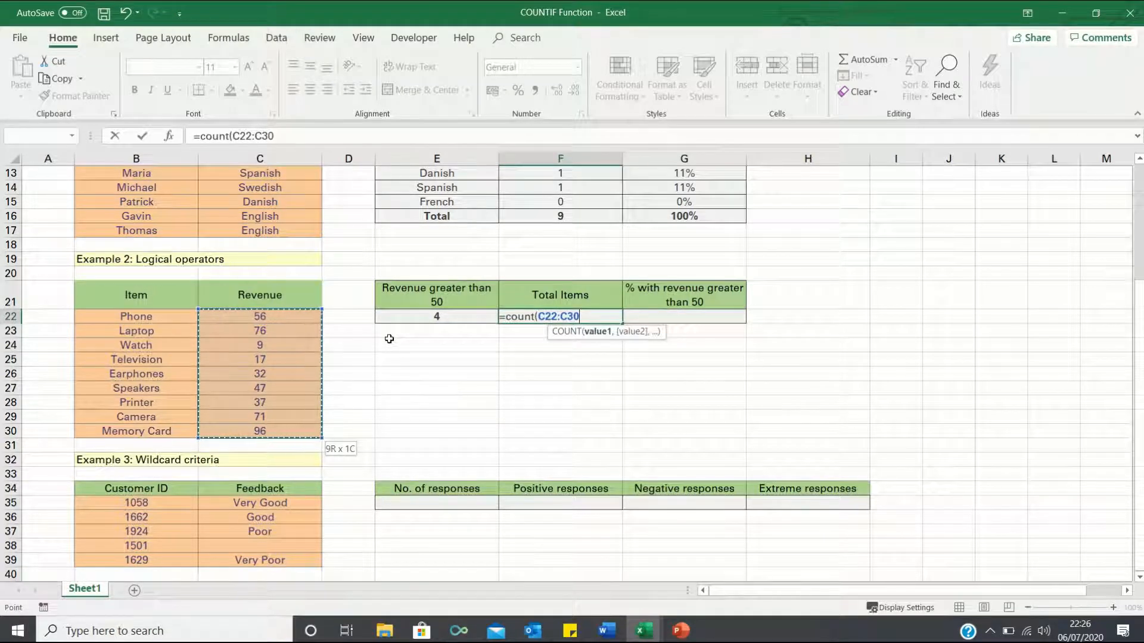
key(Return)
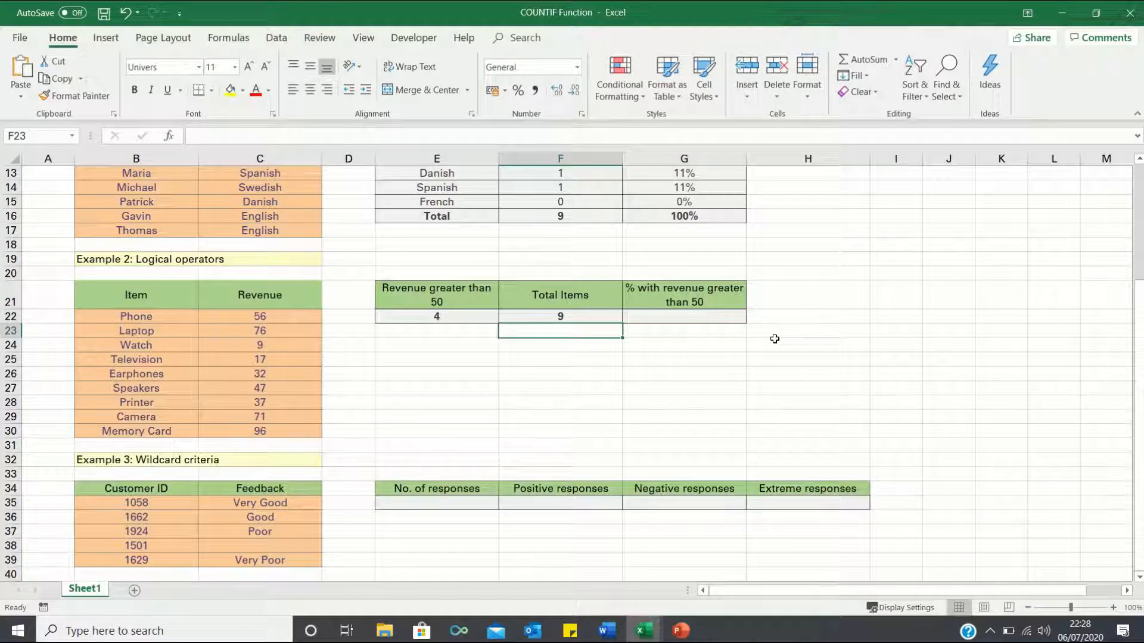
Compute the share of items over 50 as =E22/F22, shown as 44%
click(682, 316)
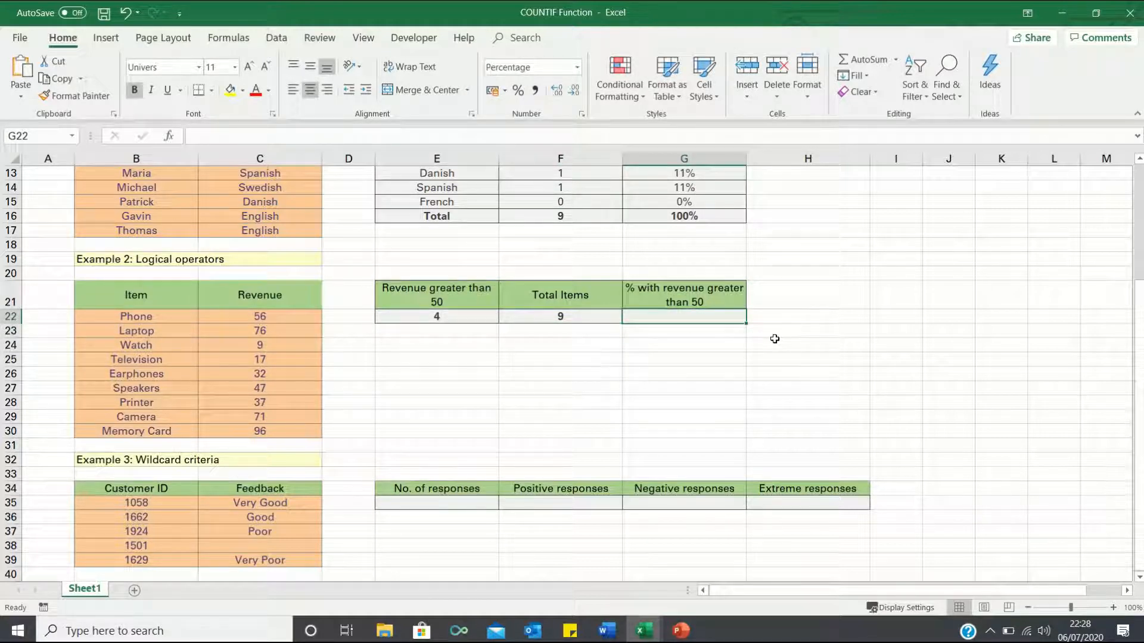
text(=E22)
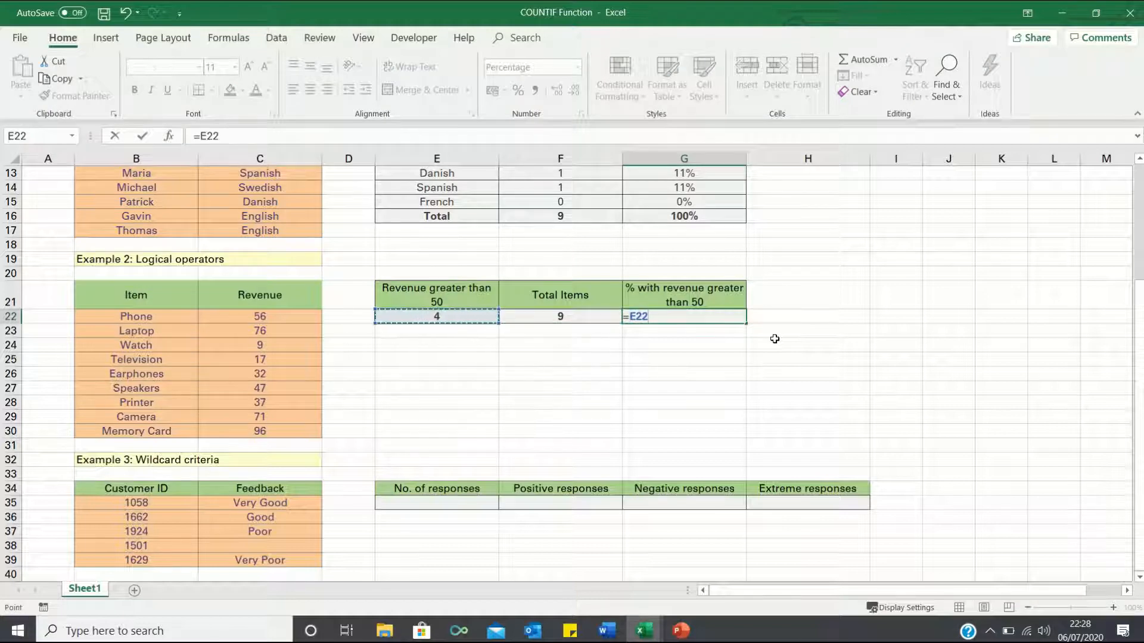
text(/)
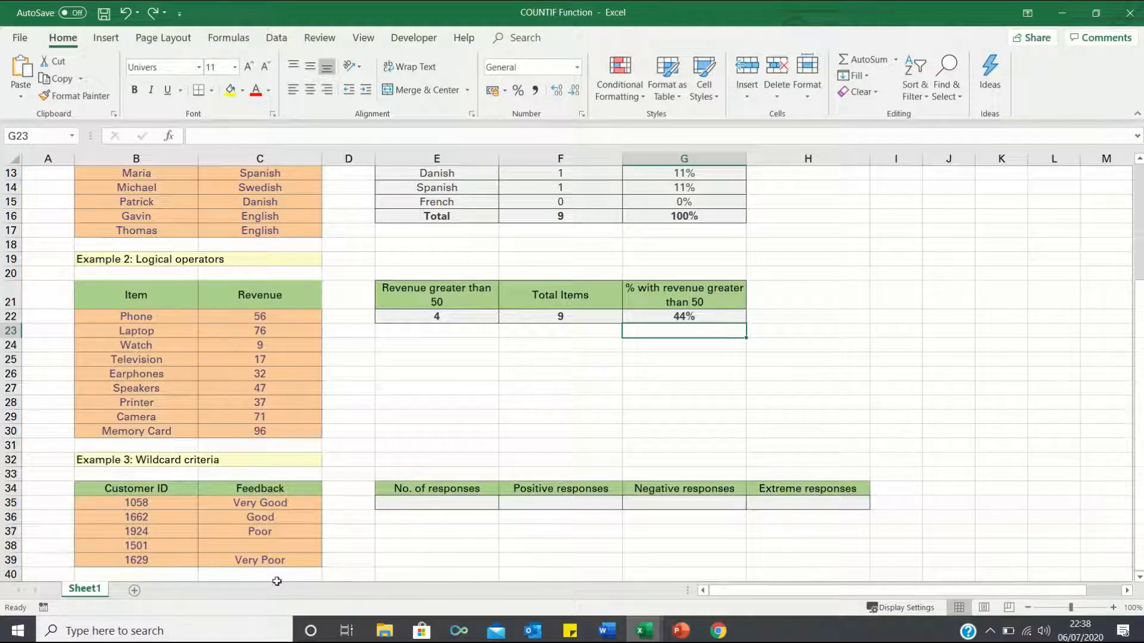
mouse_move(471, 542)
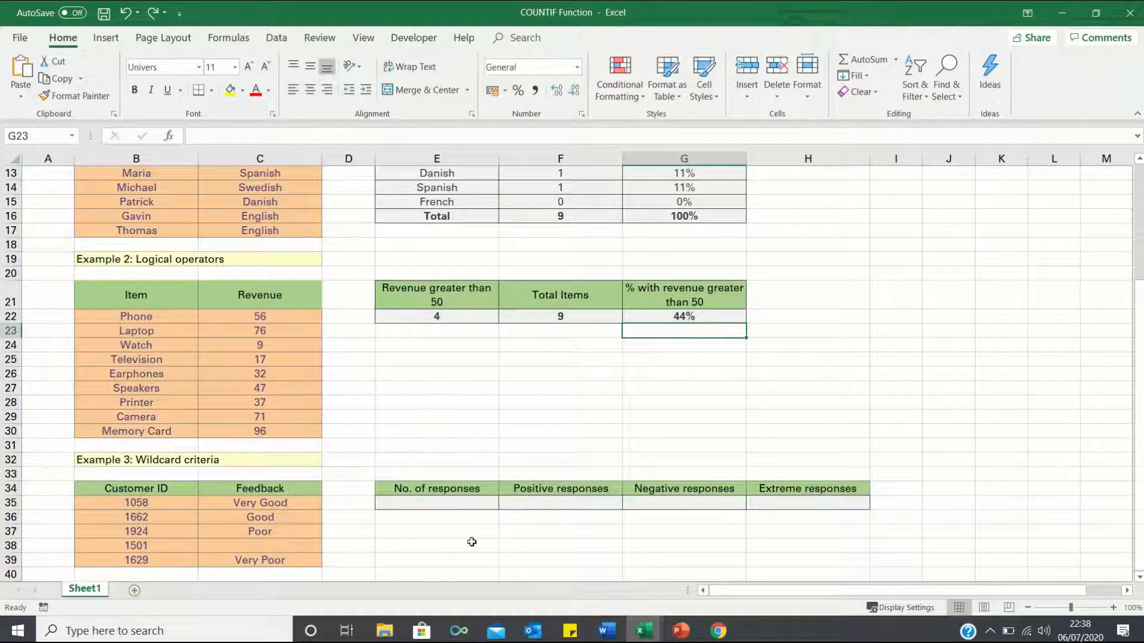
Count non-empty feedback entries with =COUNTIF(C35:C39,"*"), giving 4 responses
click(436, 503)
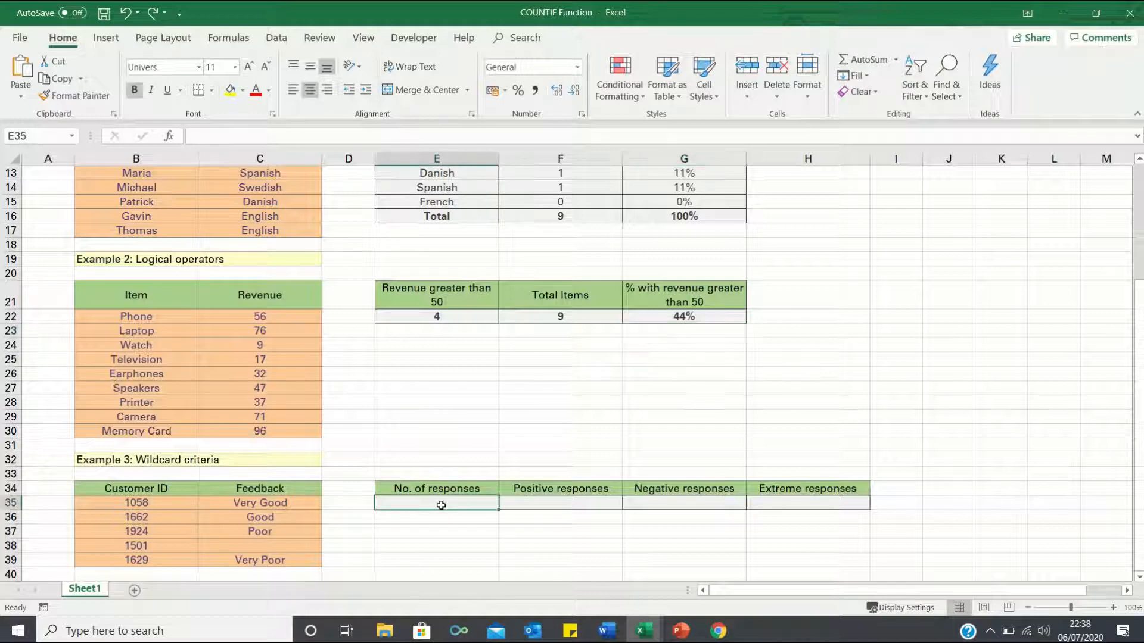
text(=countif(C35:C39,")
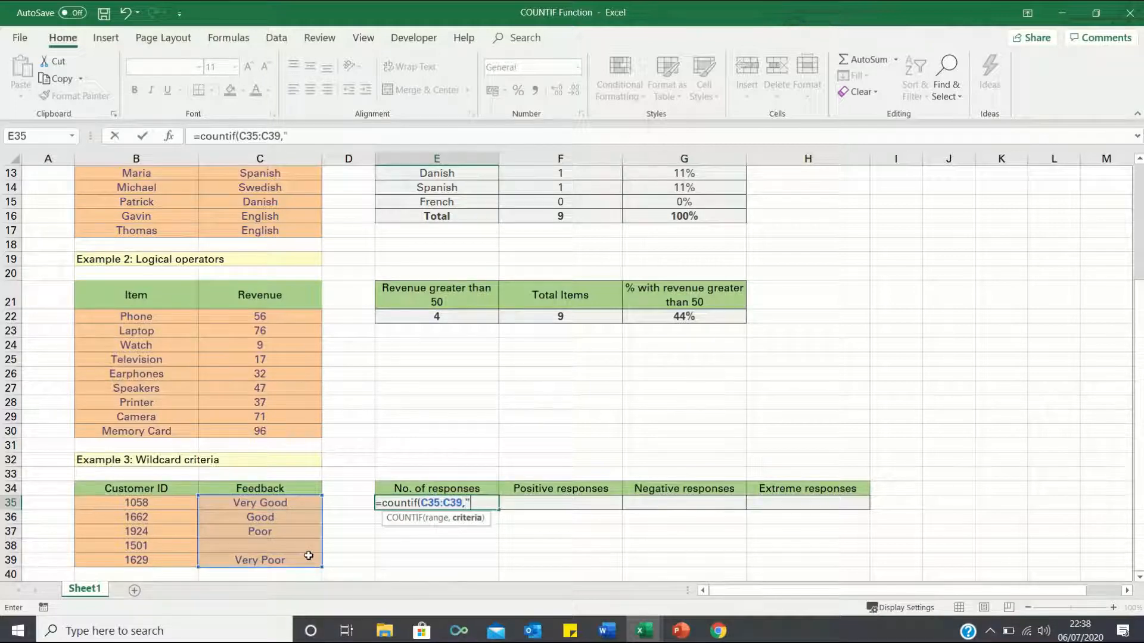
text(*")
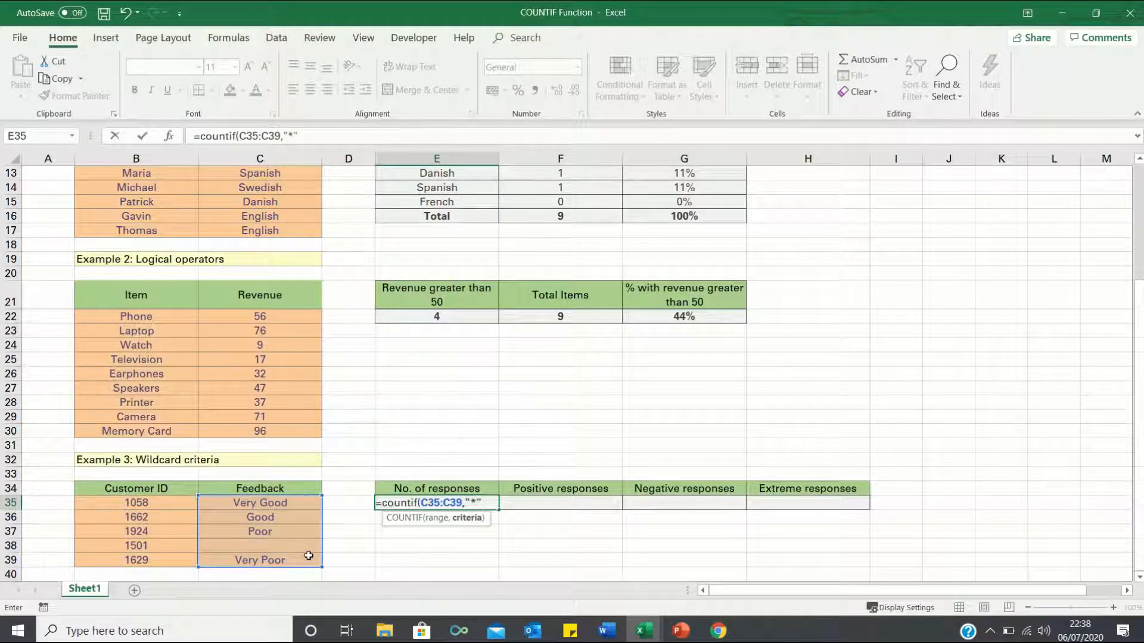
text())
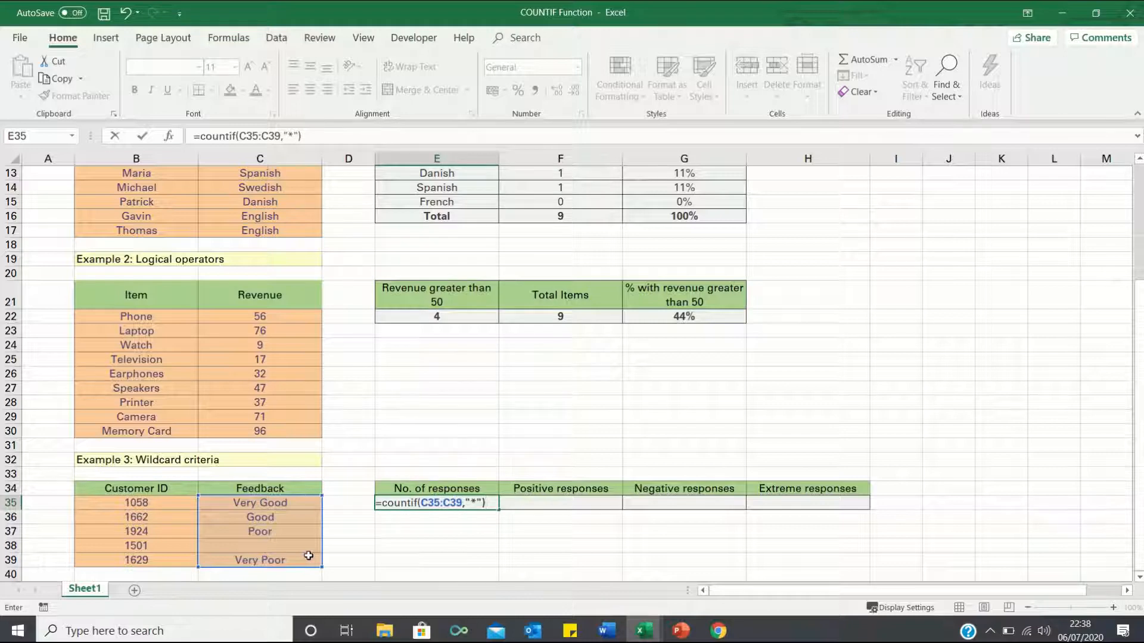
key(Return)
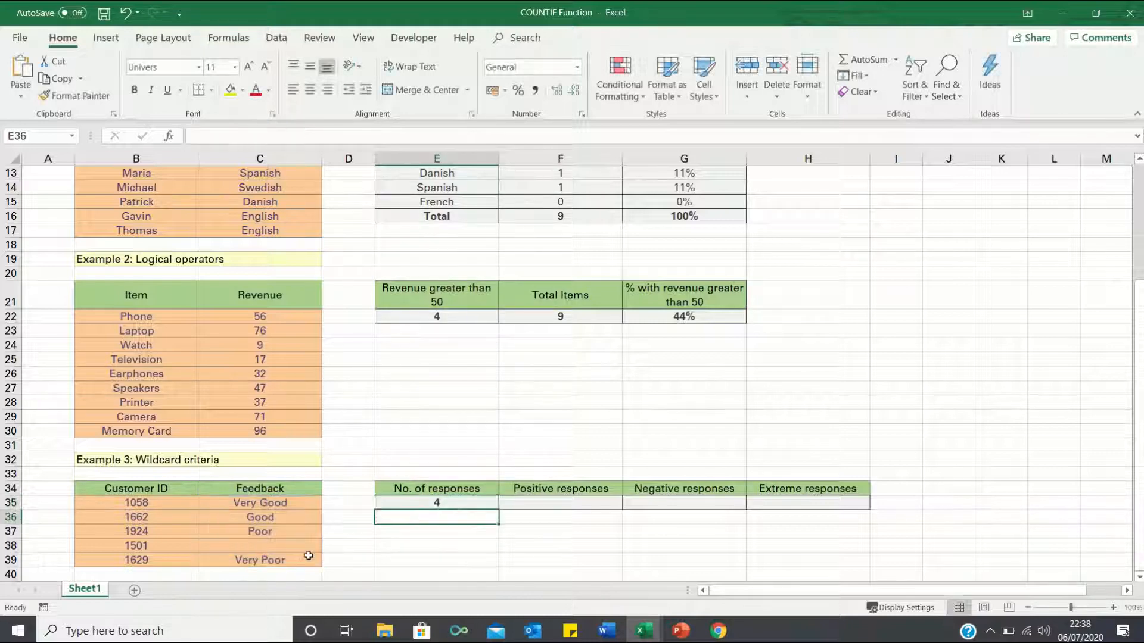
mouse_move(257, 516)
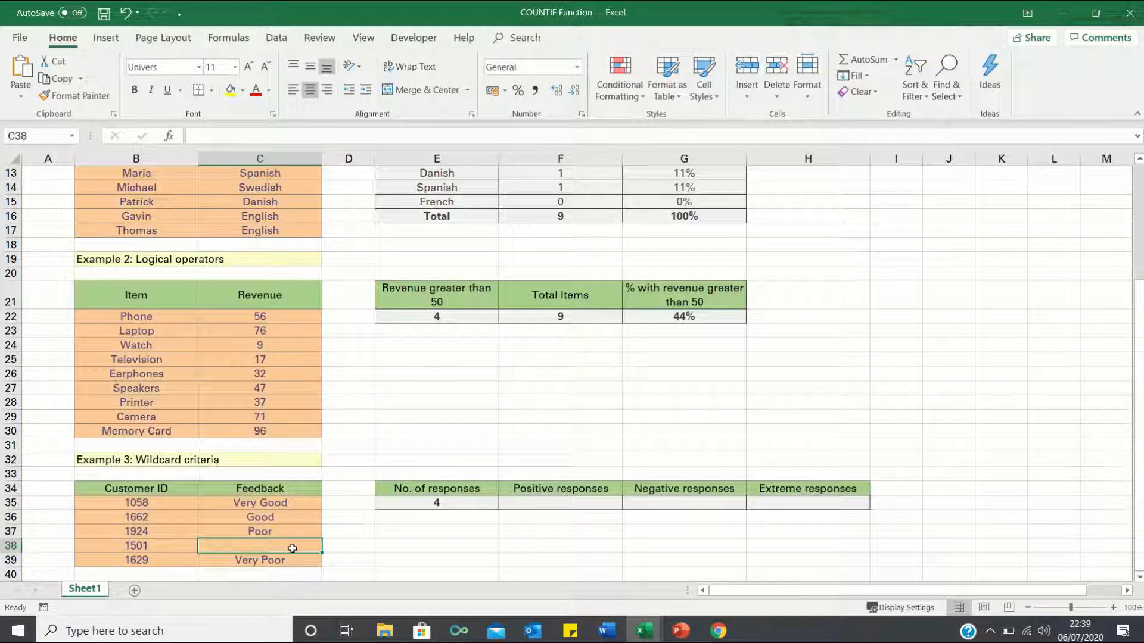
mouse_move(362, 544)
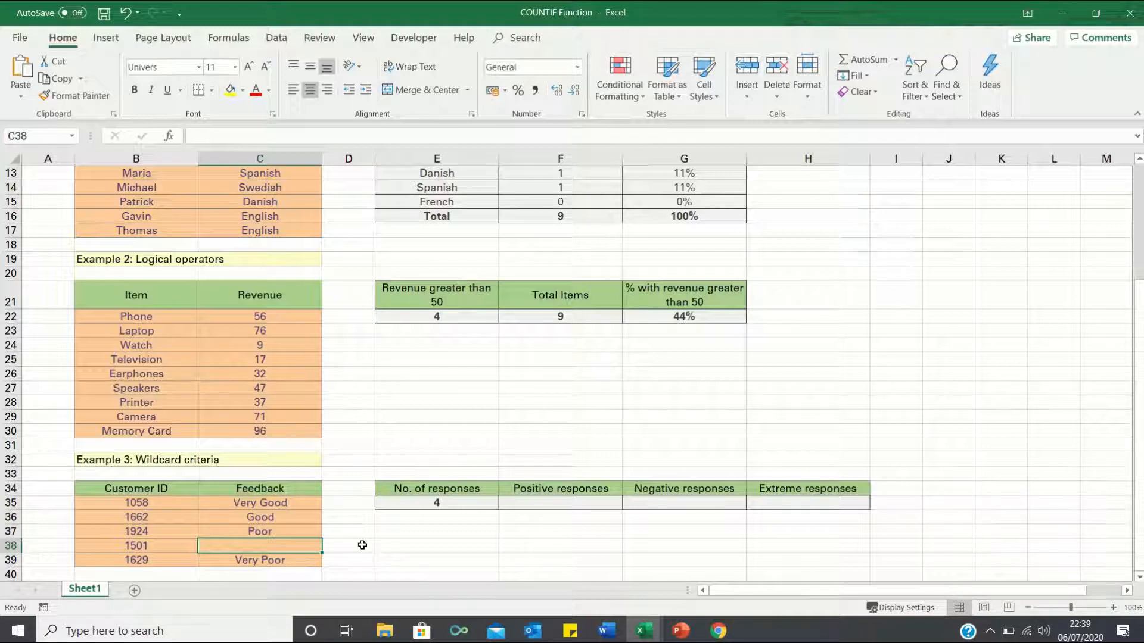
mouse_move(463, 528)
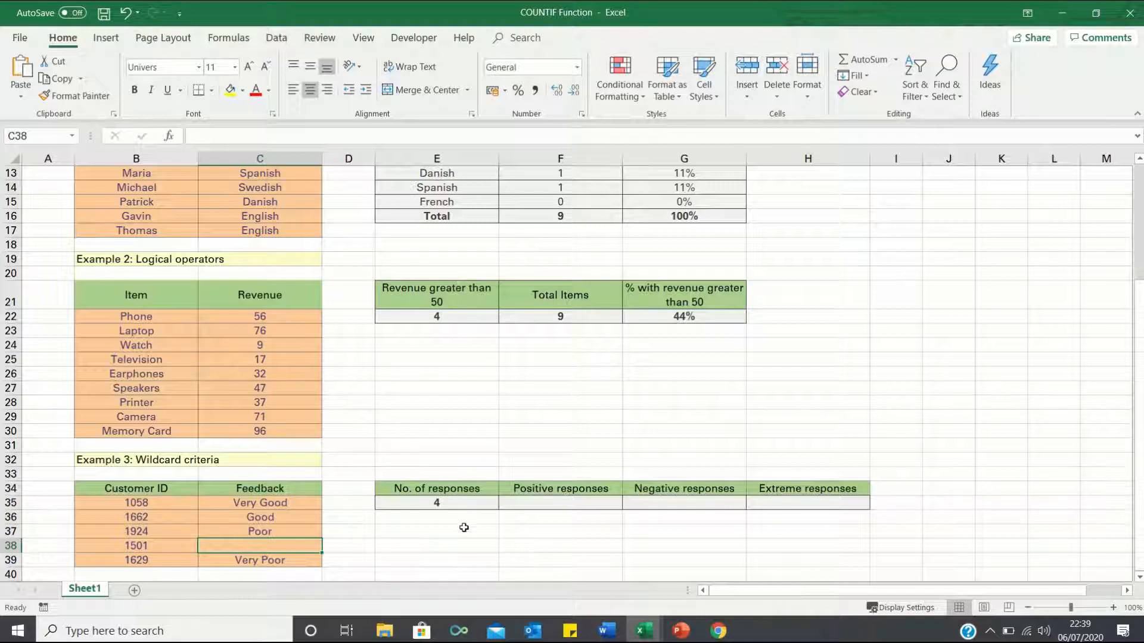
Count feedback containing 'good' with =COUNTIF(C35:C39,"*good*"), giving 2 positive responses
click(436, 503)
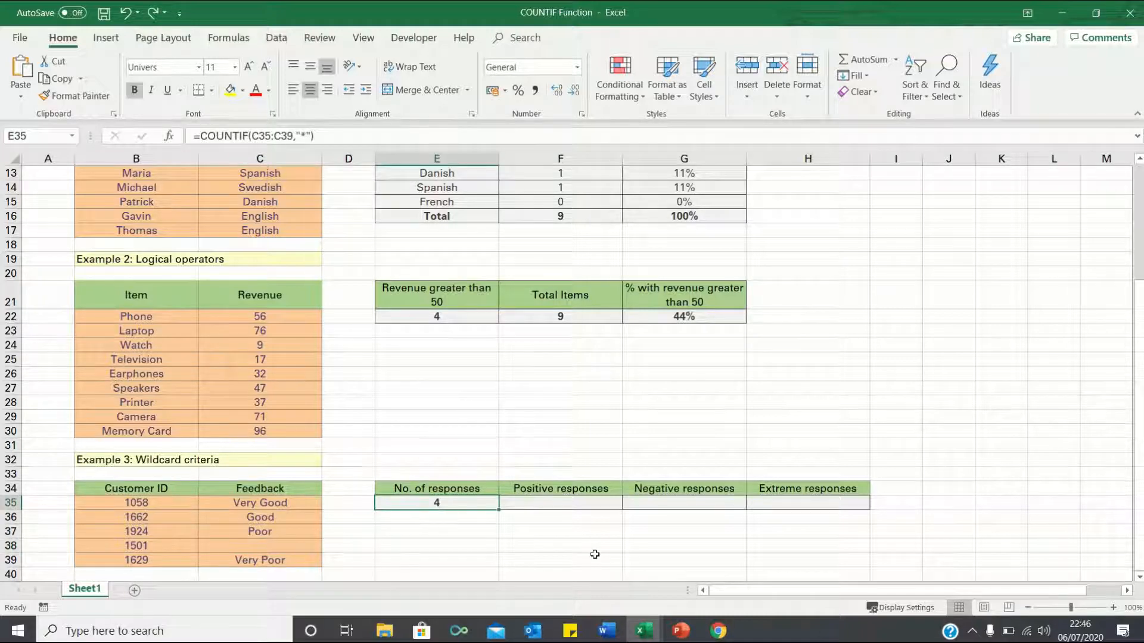
click(560, 502)
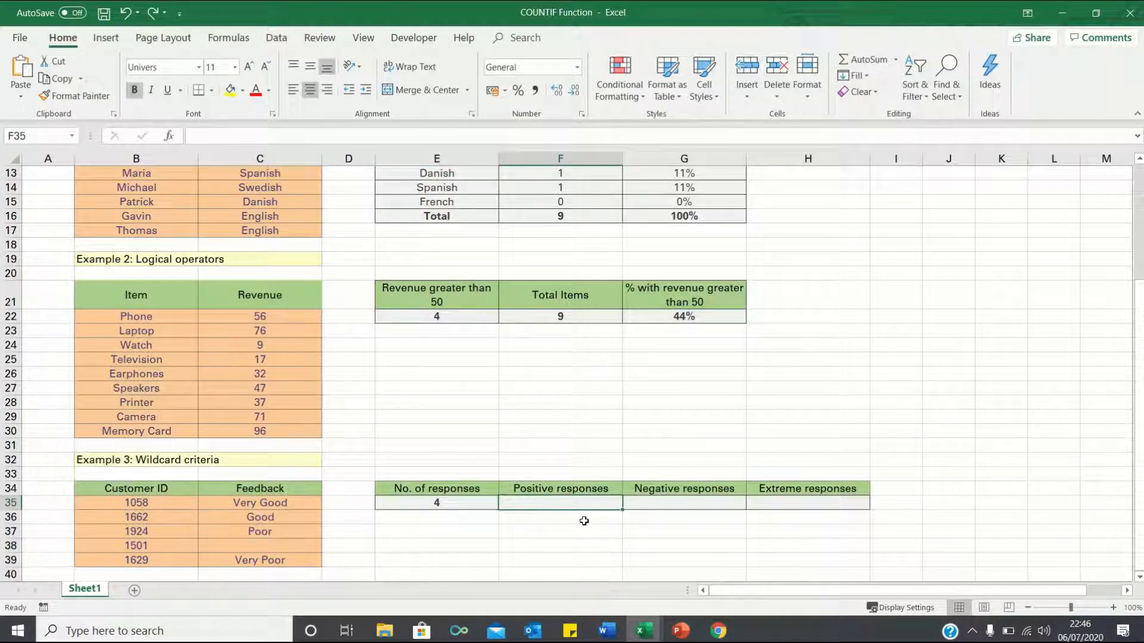
mouse_move(480, 552)
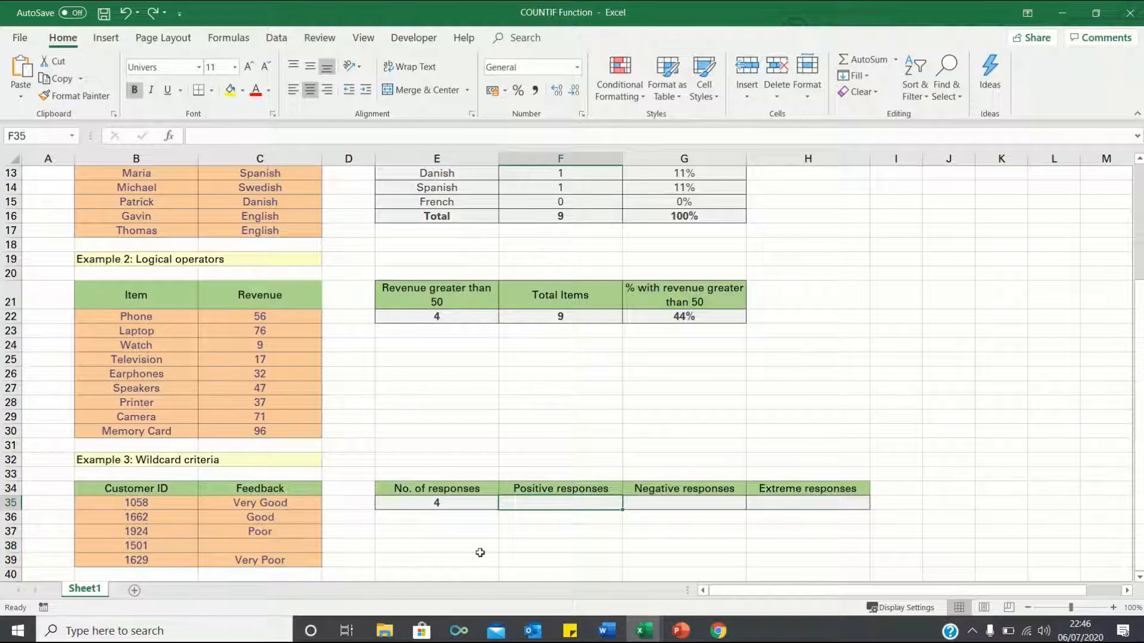
mouse_move(255, 503)
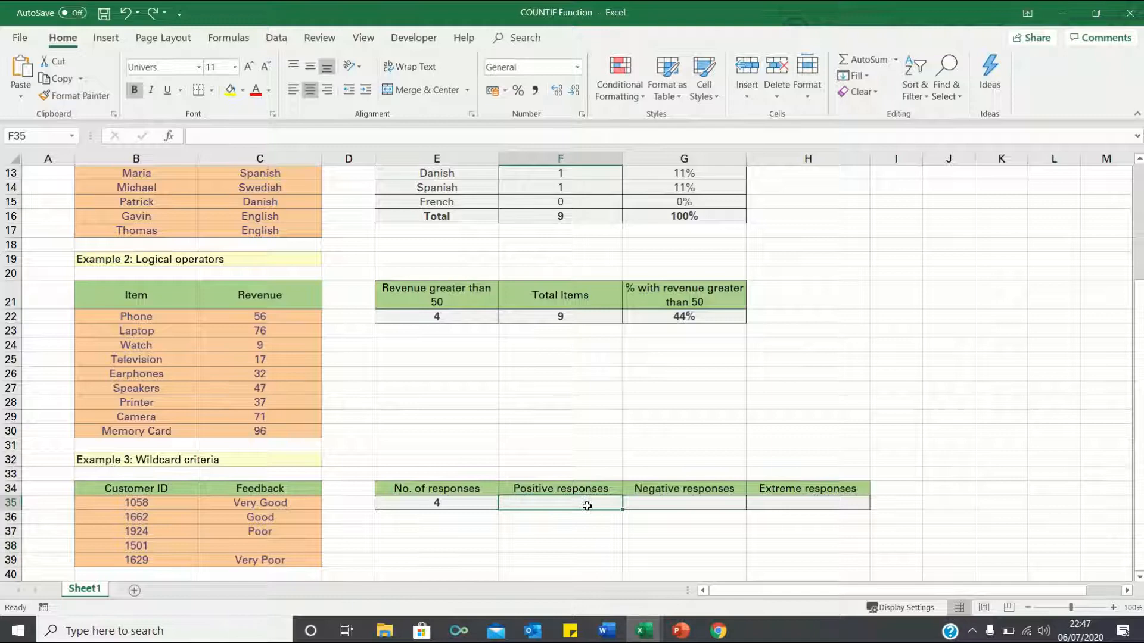
text(=countif(C35)
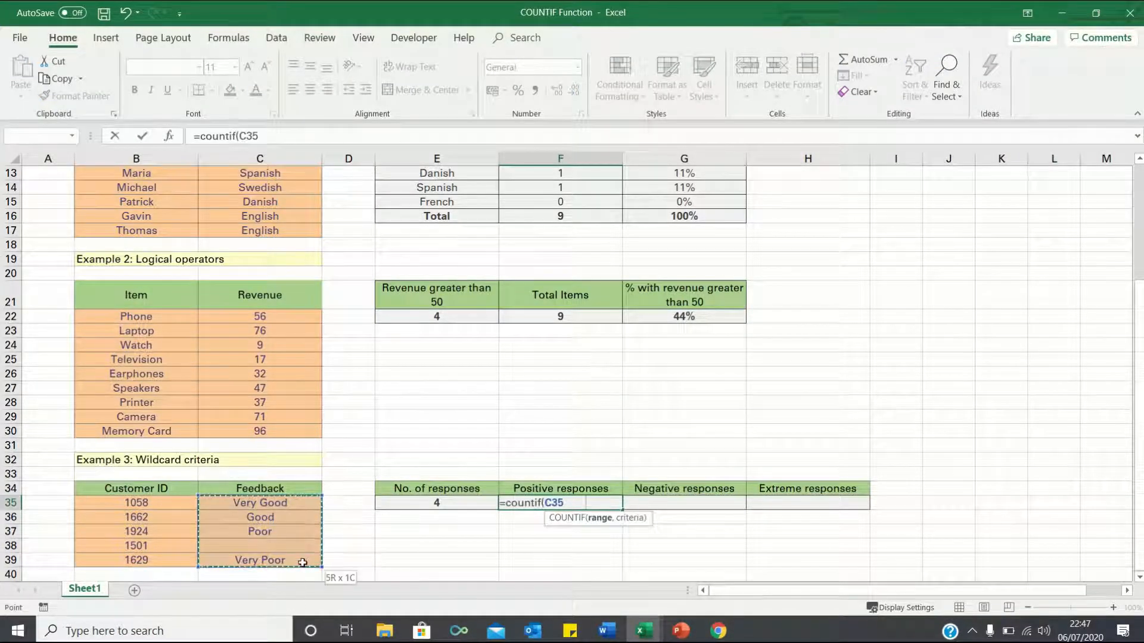
text(:C39,")
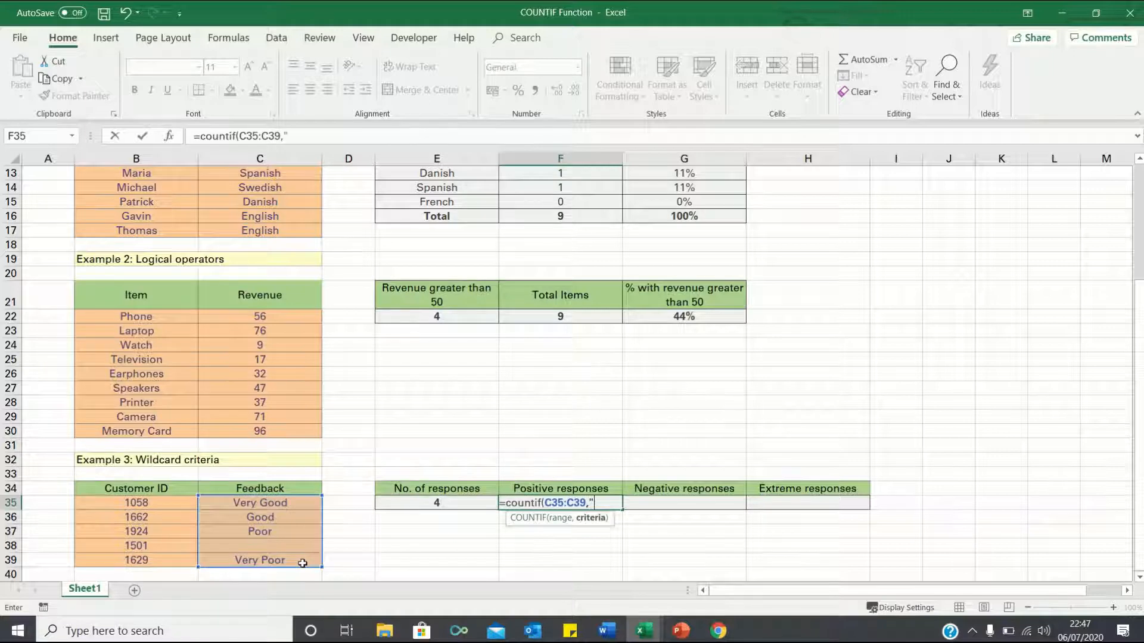
text(*good*)
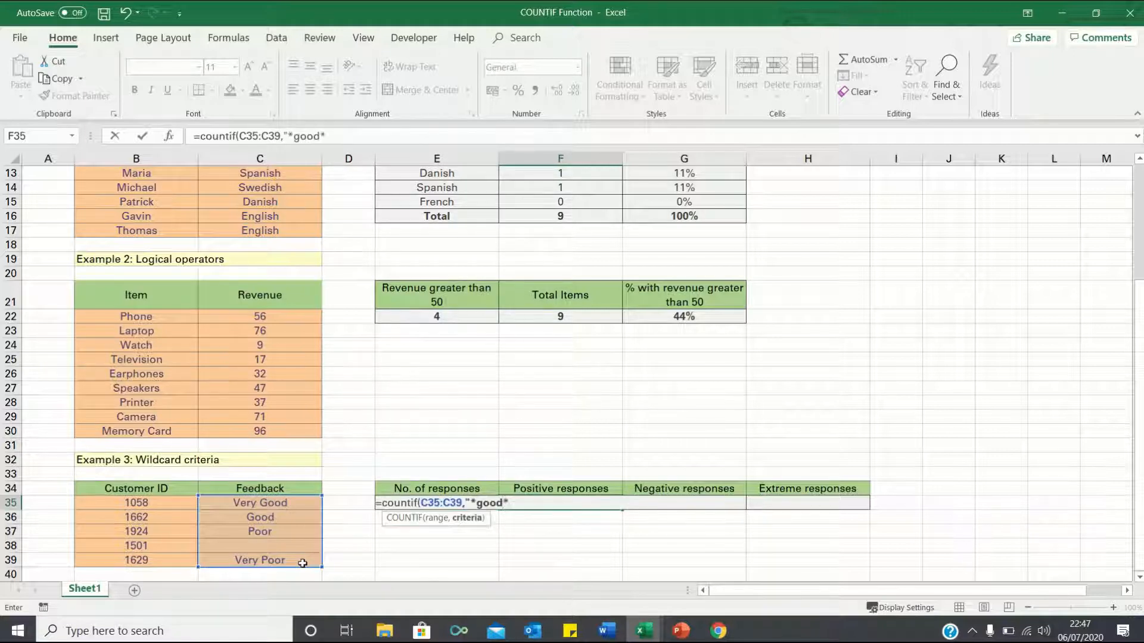
key(Return)
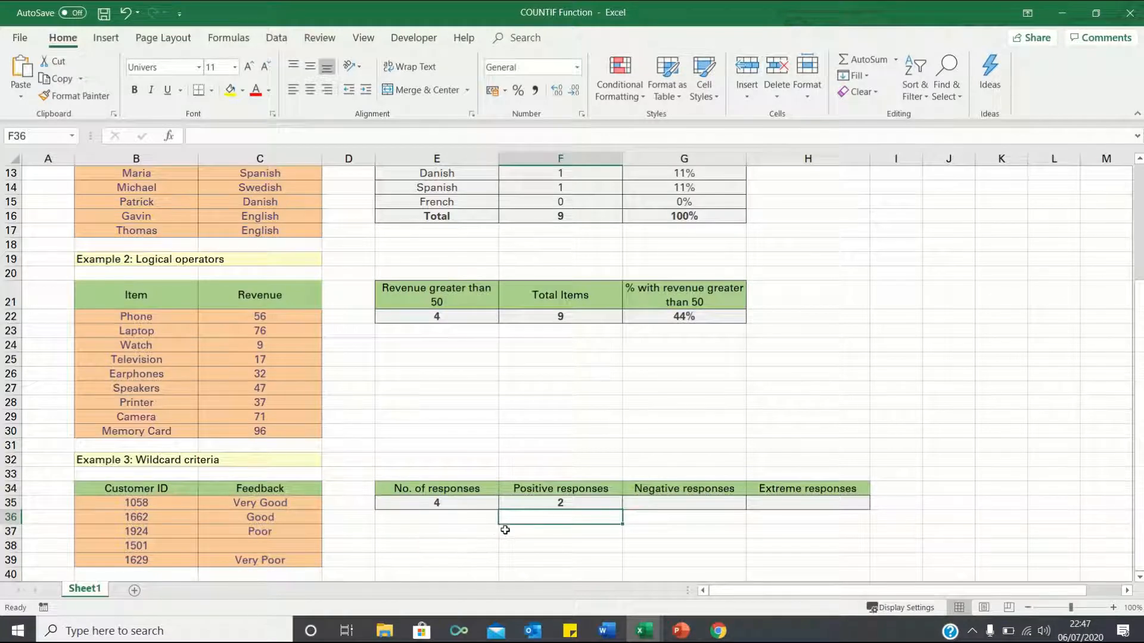
mouse_move(471, 521)
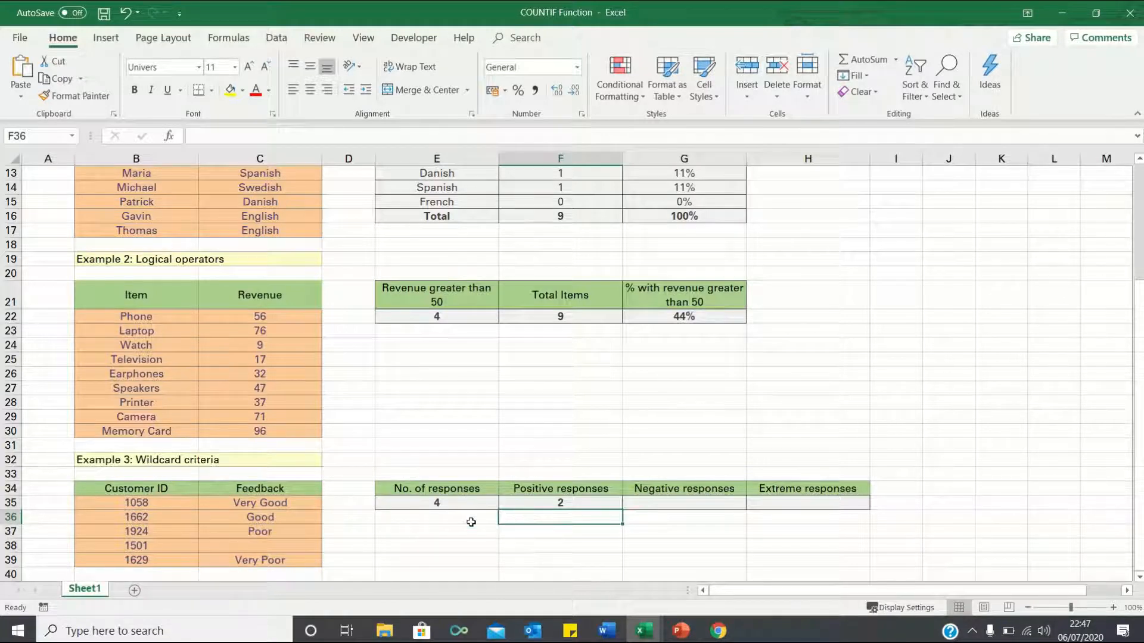
mouse_move(310, 503)
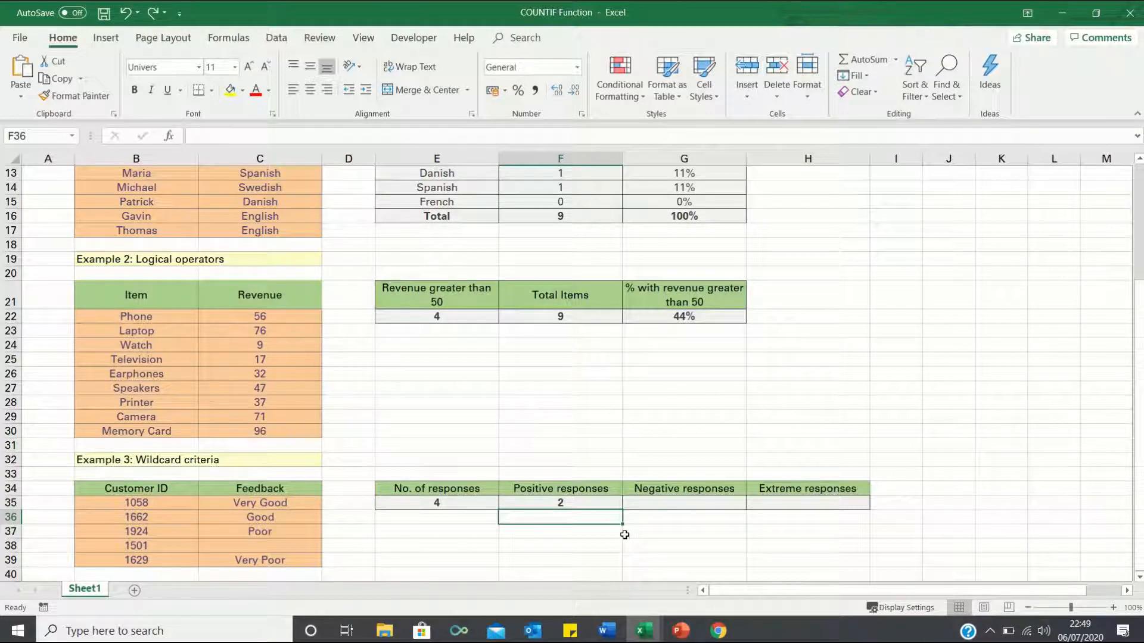
Copy the positive-responses formula into Negative responses, also showing 2
click(560, 503)
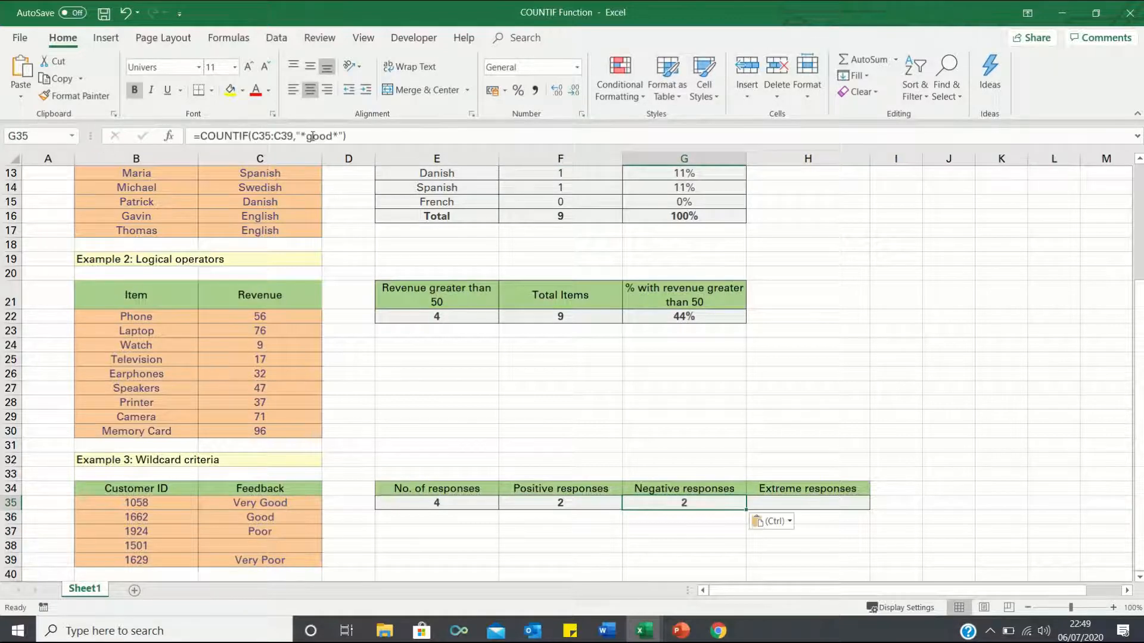
click(684, 516)
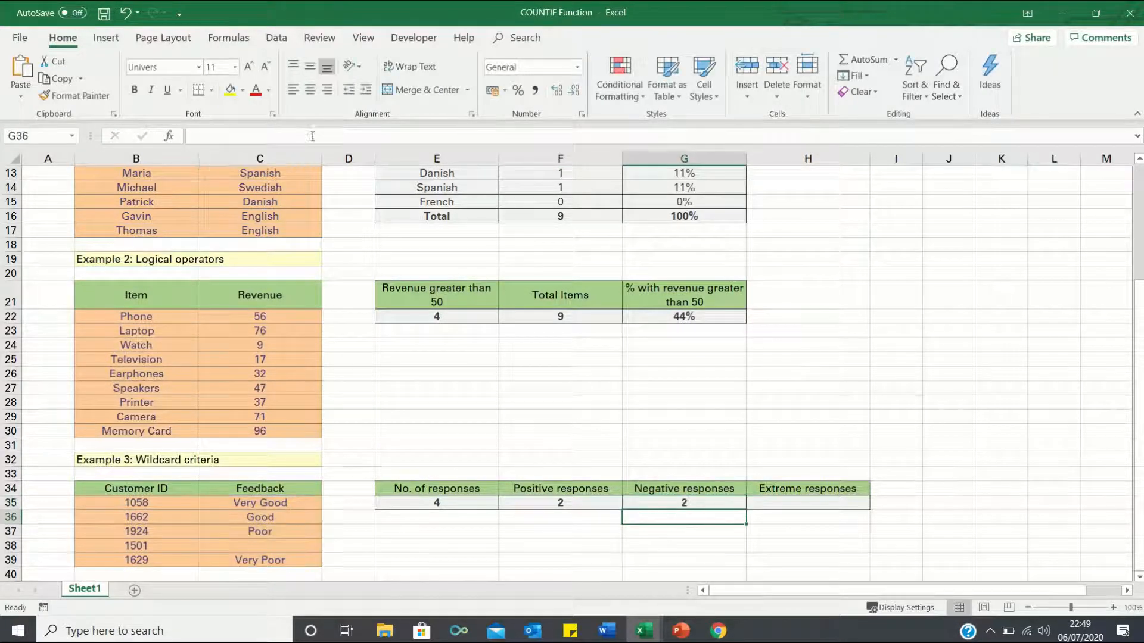
click(807, 503)
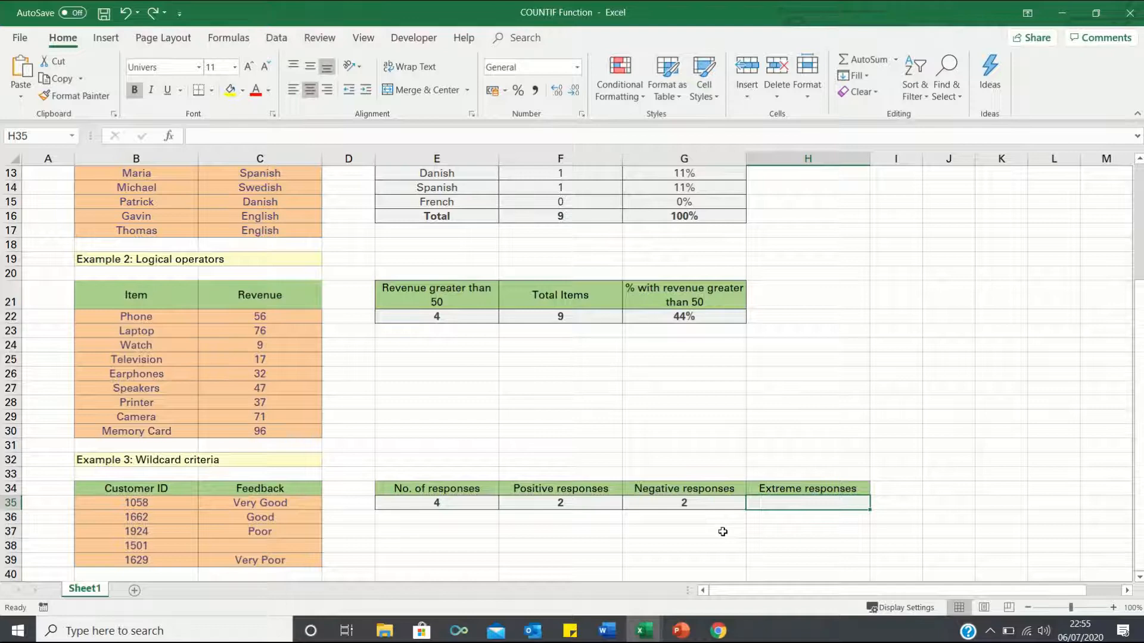
Draft =COUNTIF(C35:C39,"???? ????") in Extreme responses for two four-letter-word feedback
text(=countif(C35:C39,")
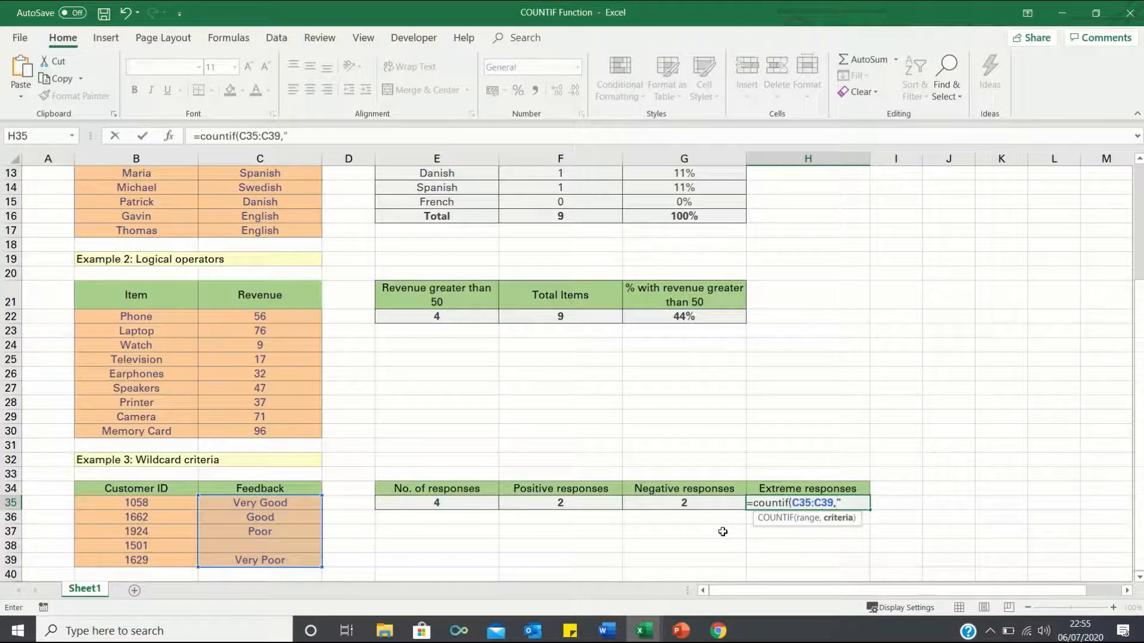
text(???? ????"))
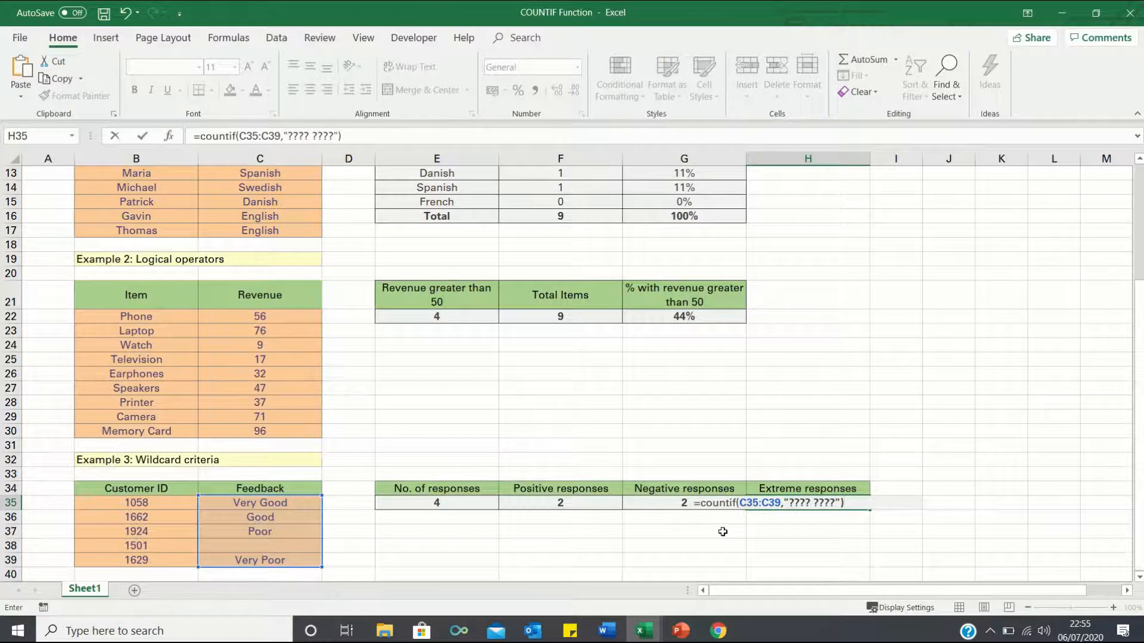
mouse_move(819, 466)
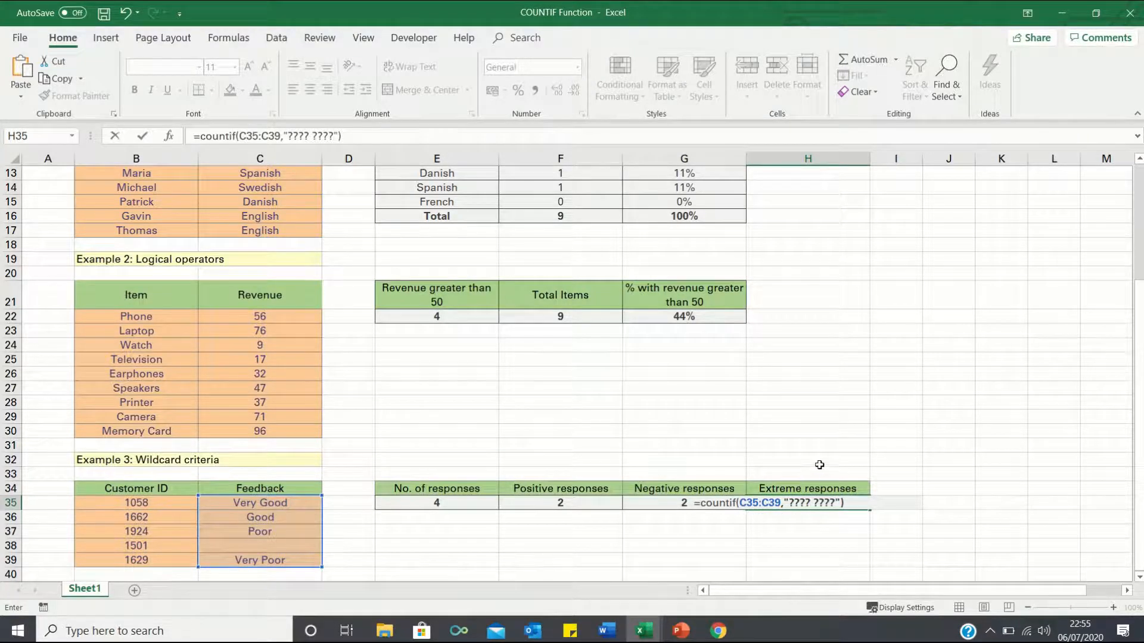
mouse_move(440, 423)
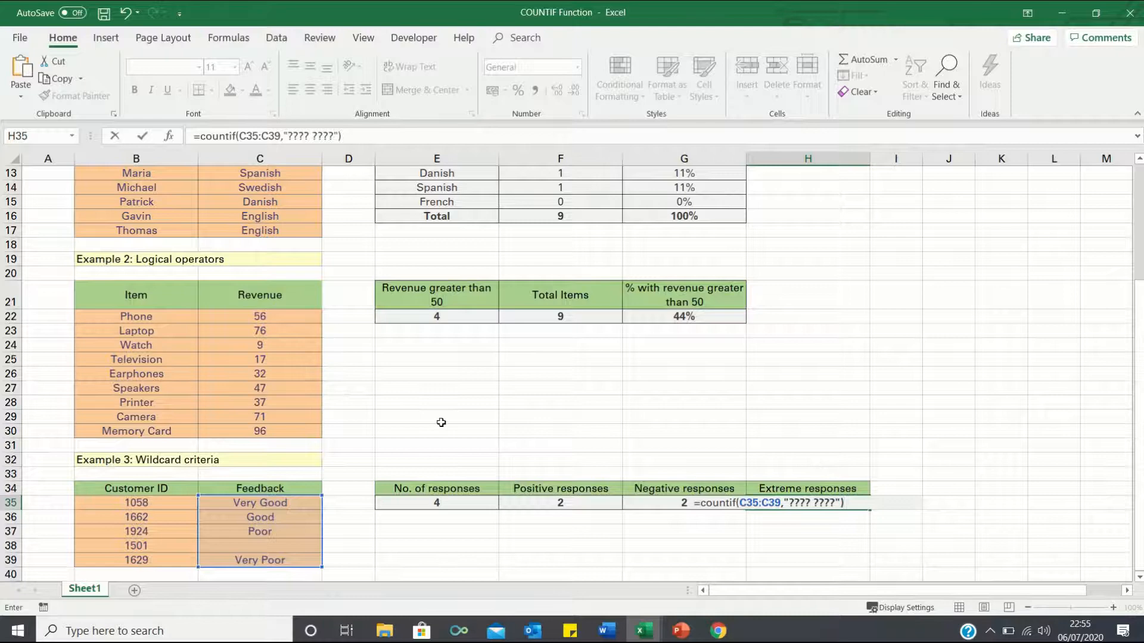
mouse_move(336, 514)
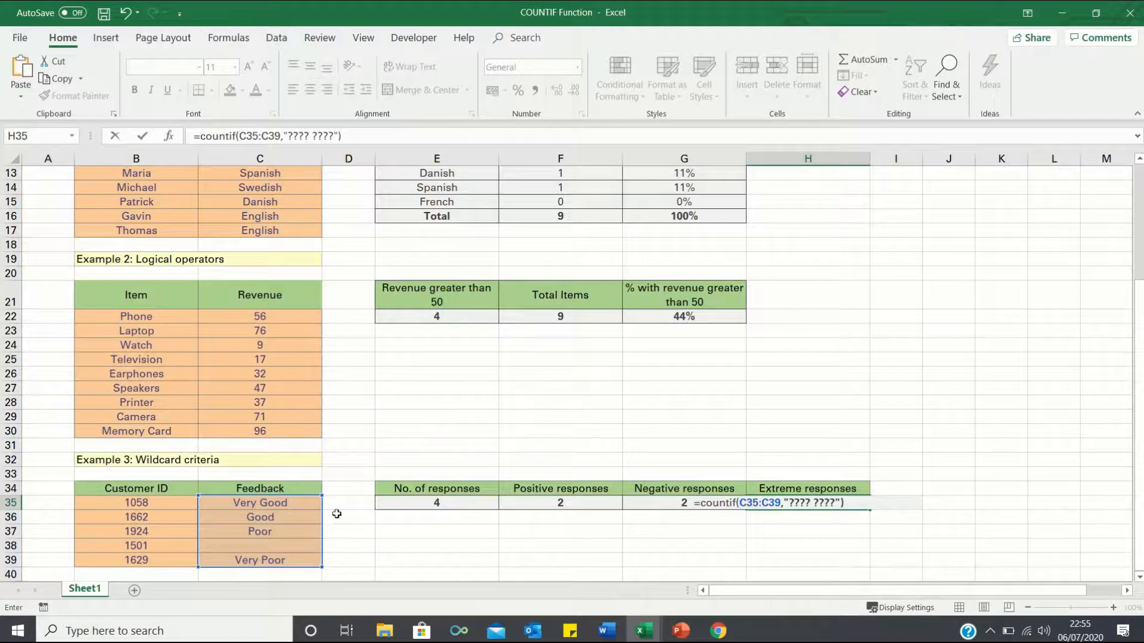